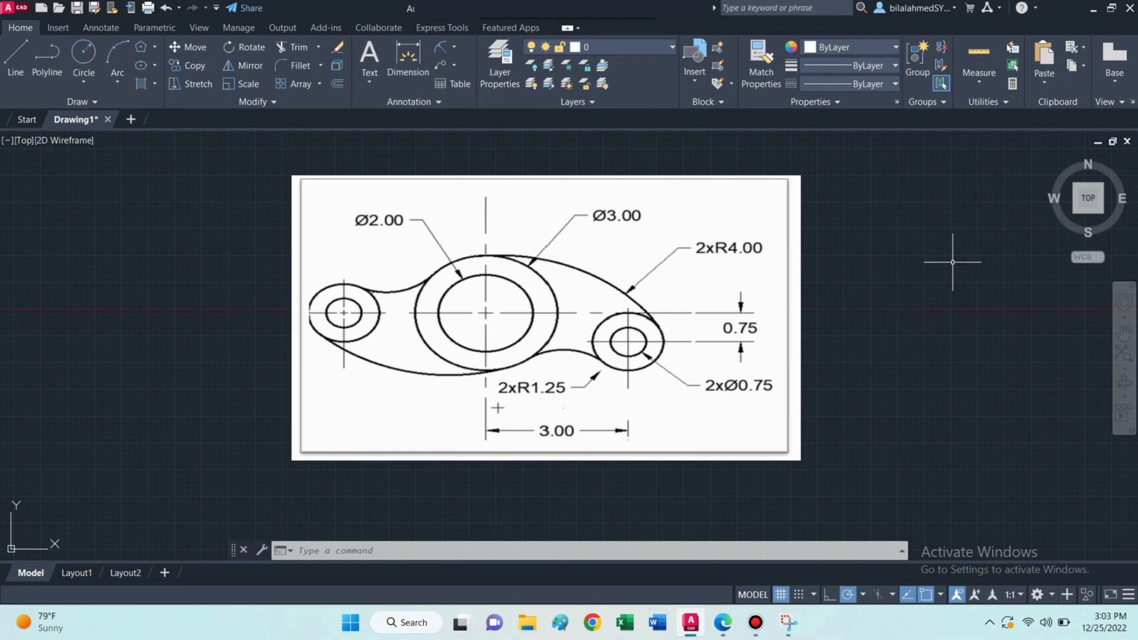
mouse_move(947, 269)
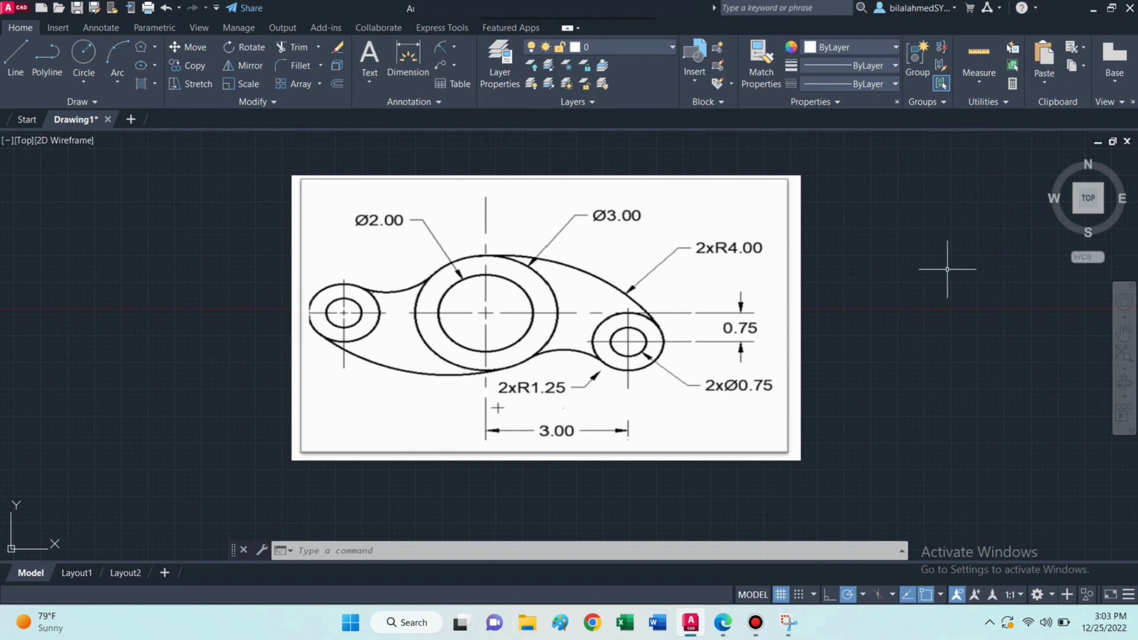
mouse_move(926, 303)
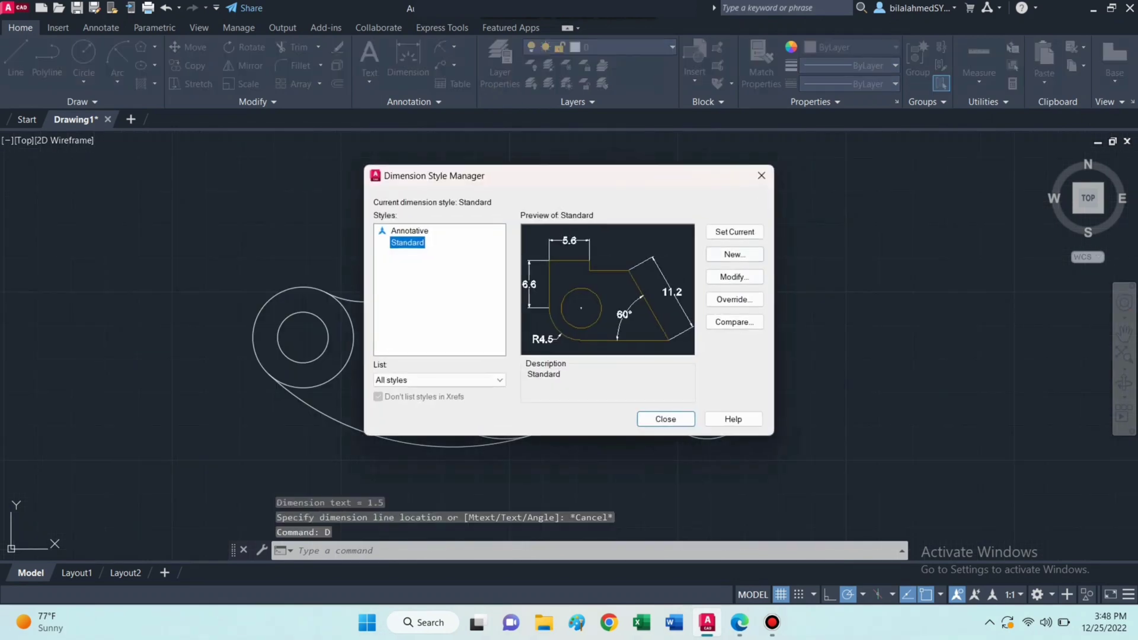
Step: Give the Standard dimension style arrow size 0.1 and text height 0.2
click(732, 277)
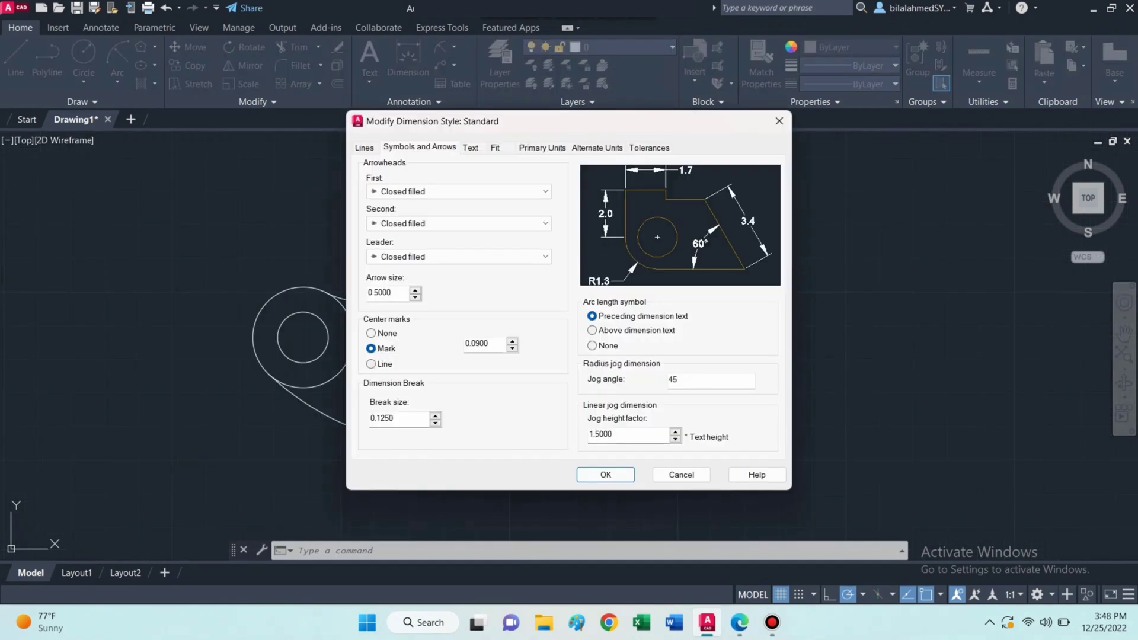
click(388, 292)
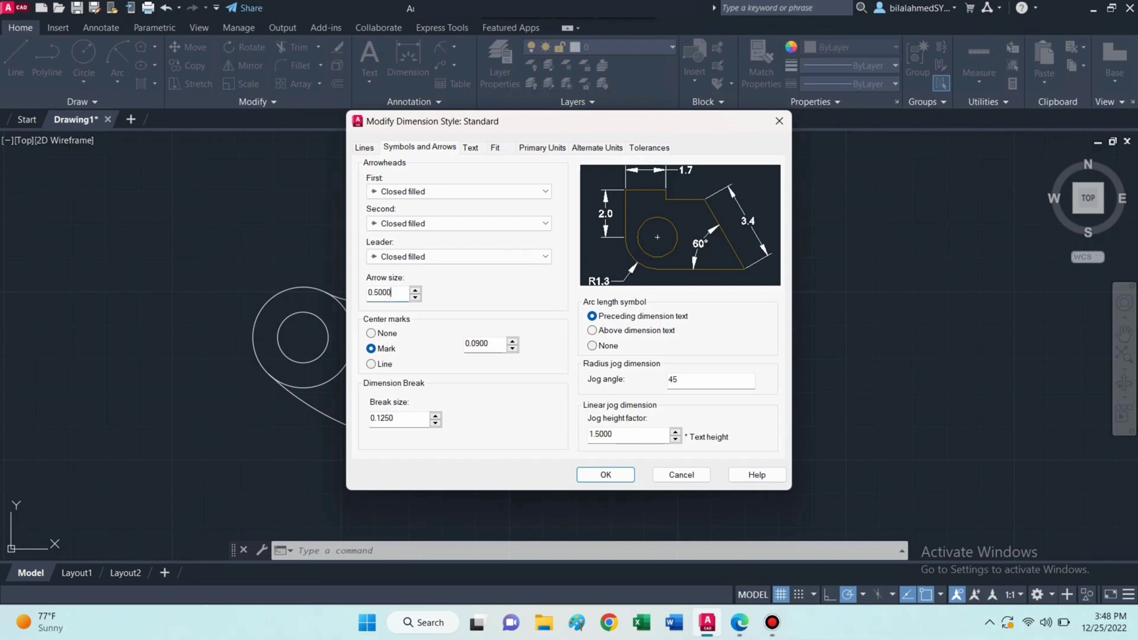
text(0.1)
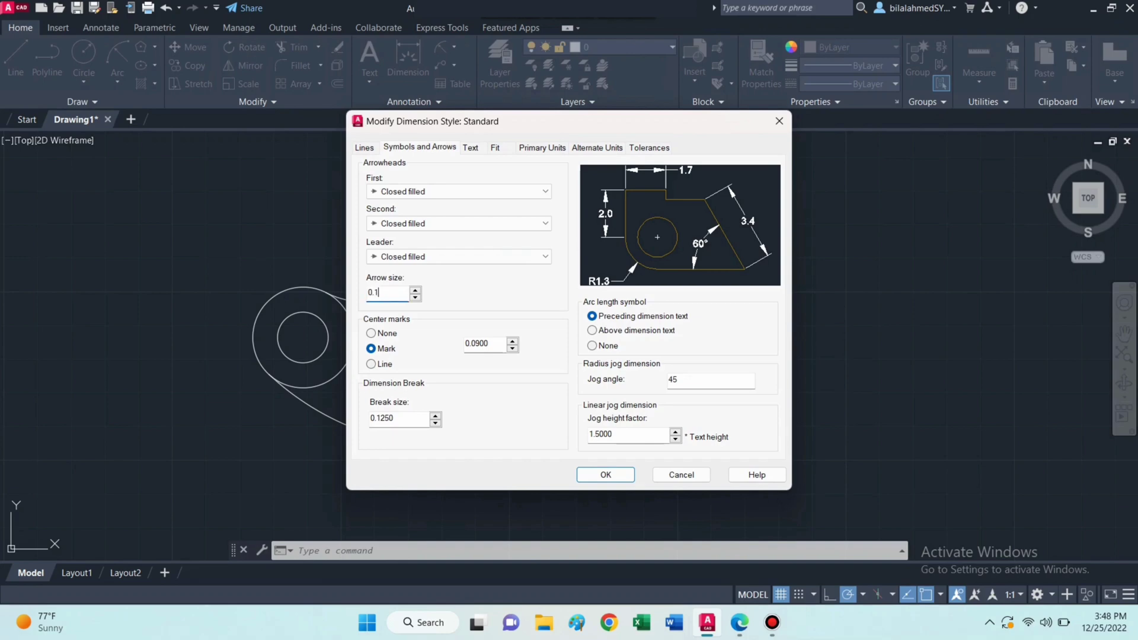
click(470, 147)
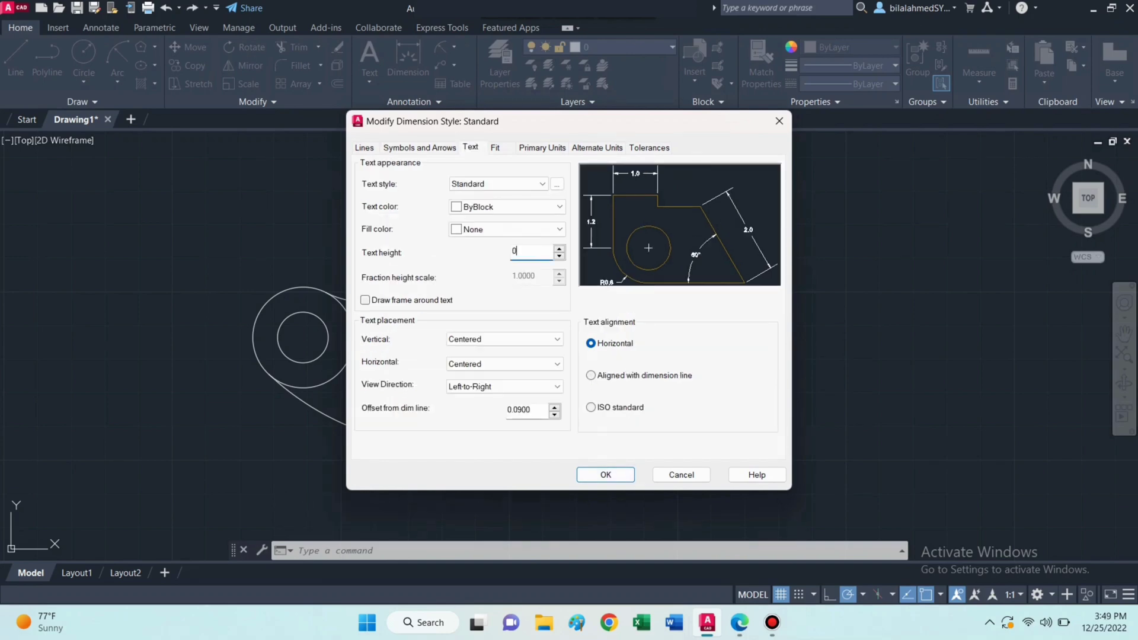
text(0.2000)
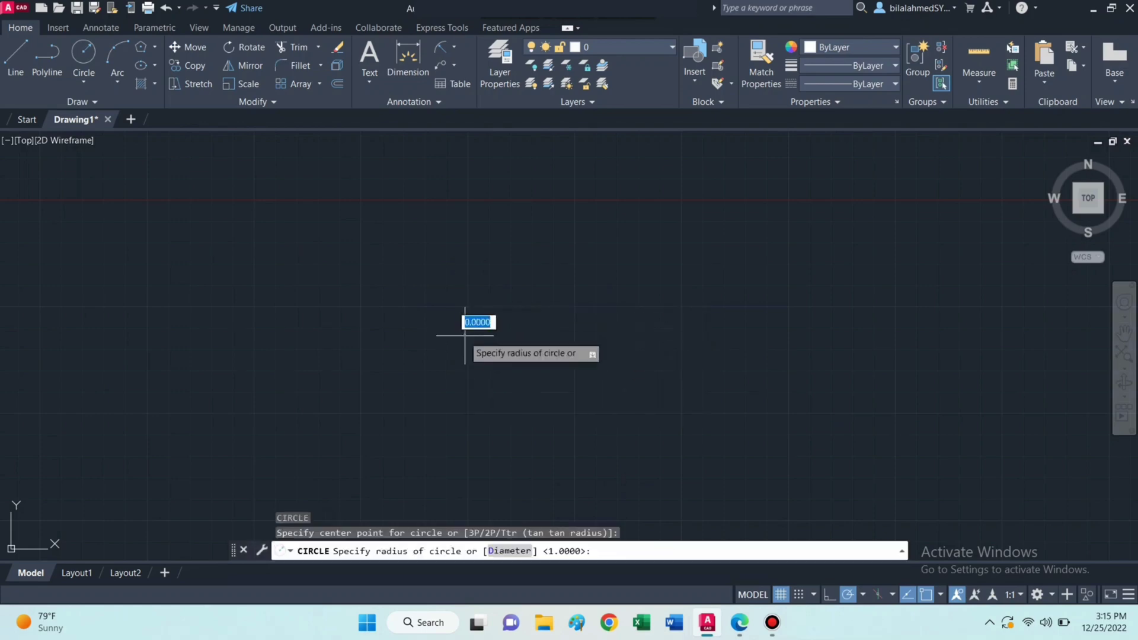
Step: Draw concentric circles of diameter 2 and 3 on one centre
text(d)
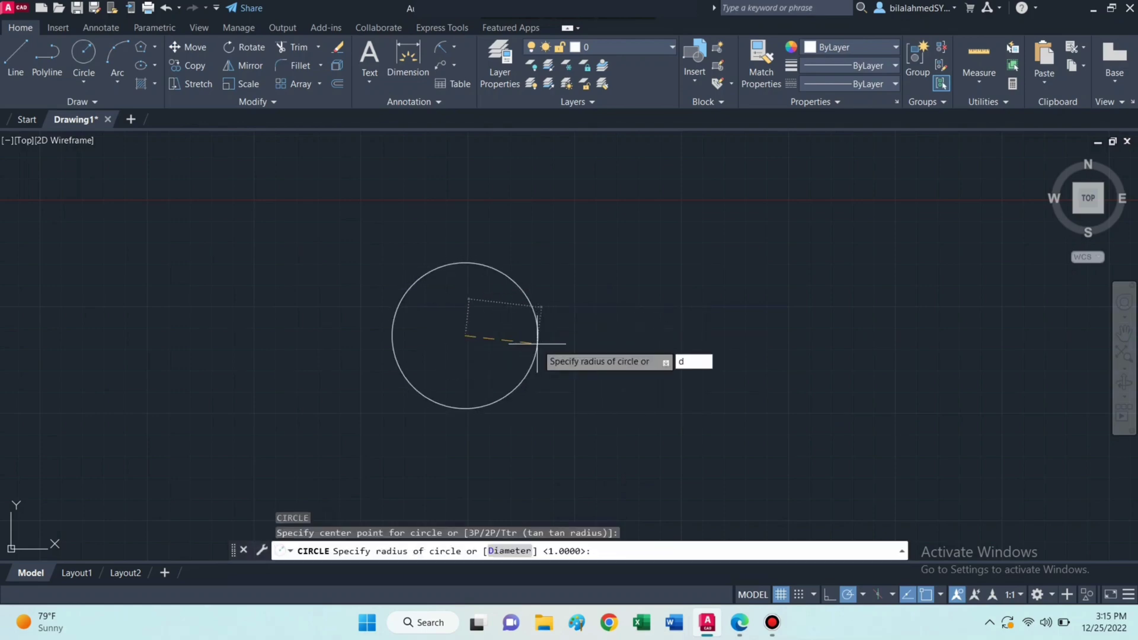
text(2)
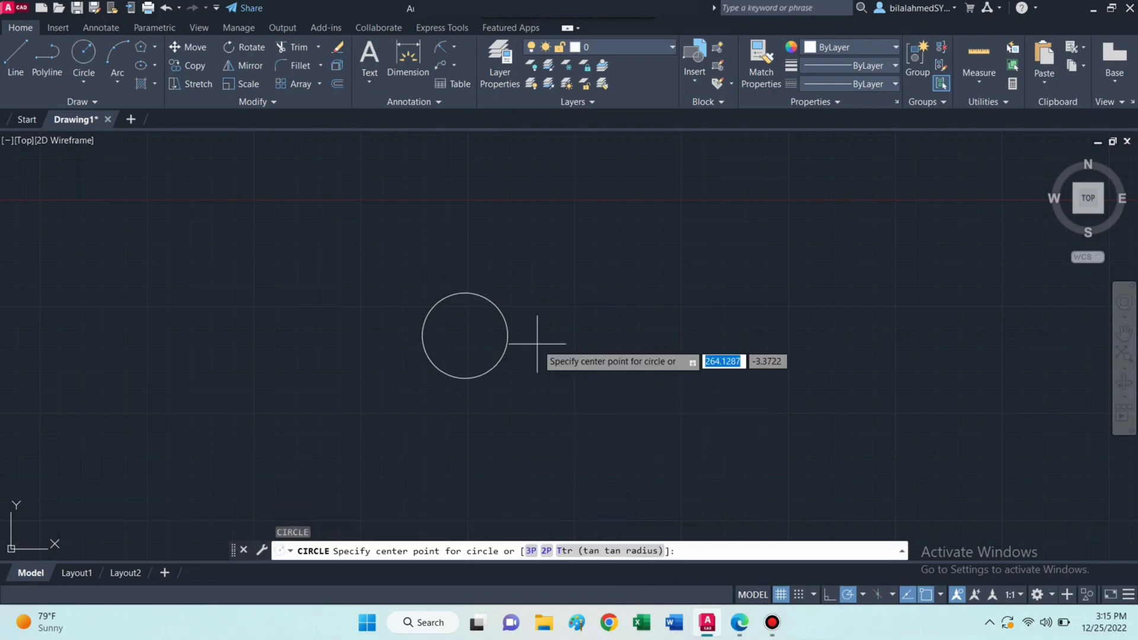
mouse_move(464, 399)
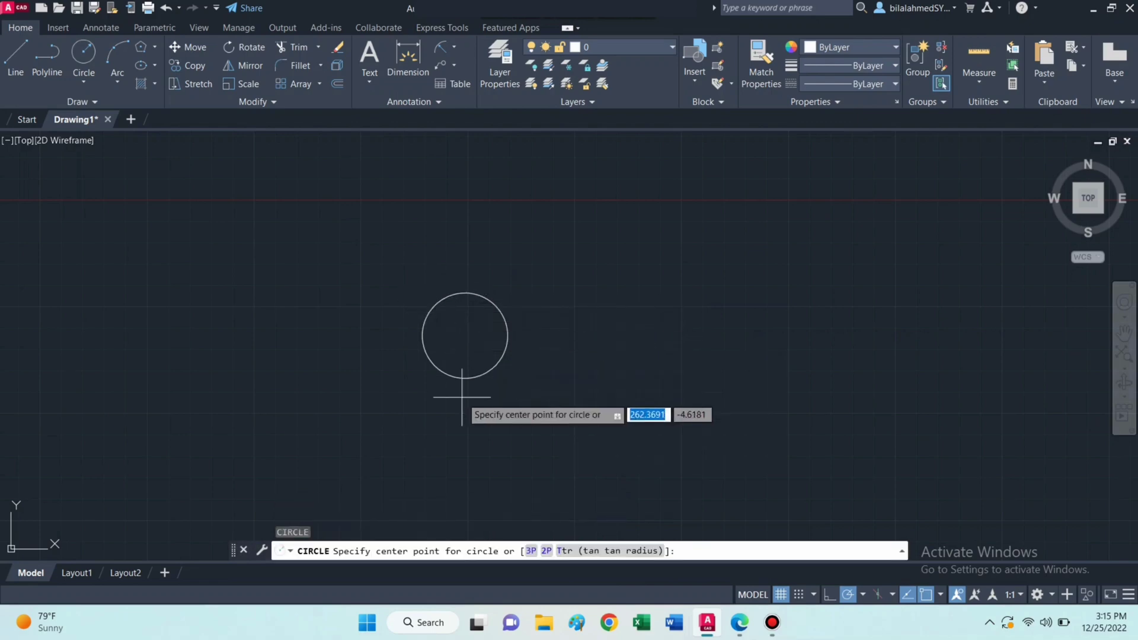
click(464, 335)
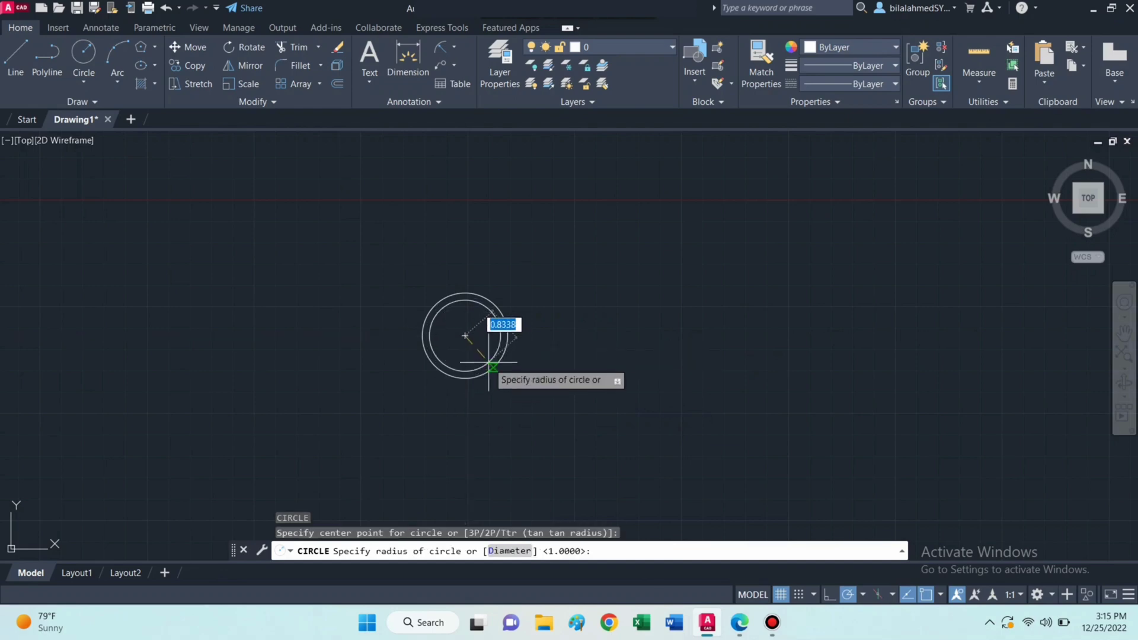
text(d)
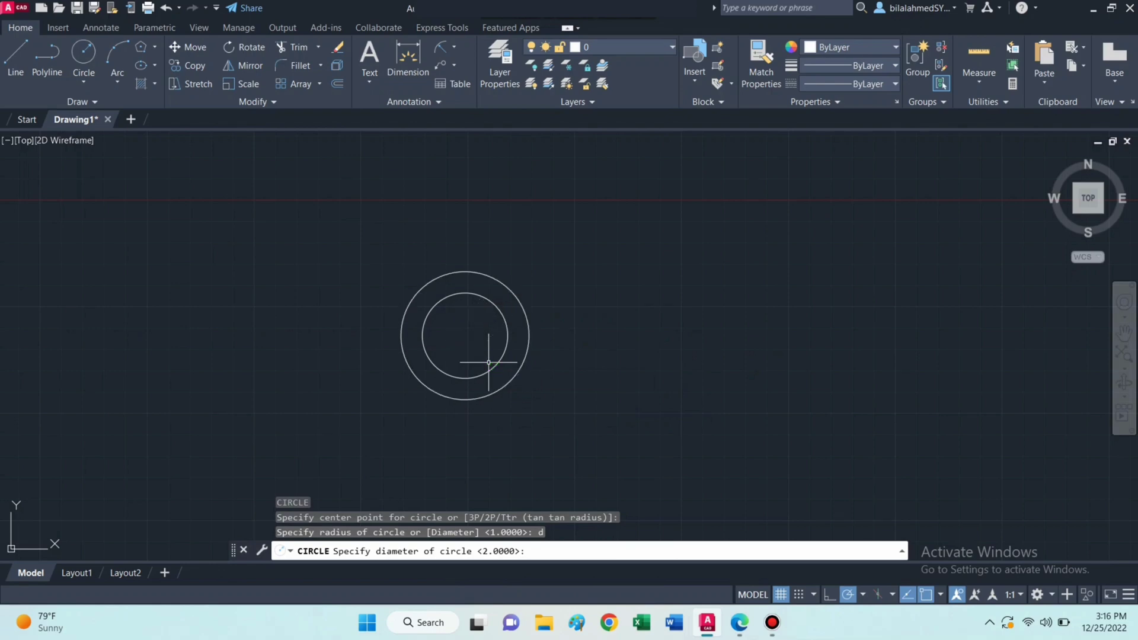
text(3)
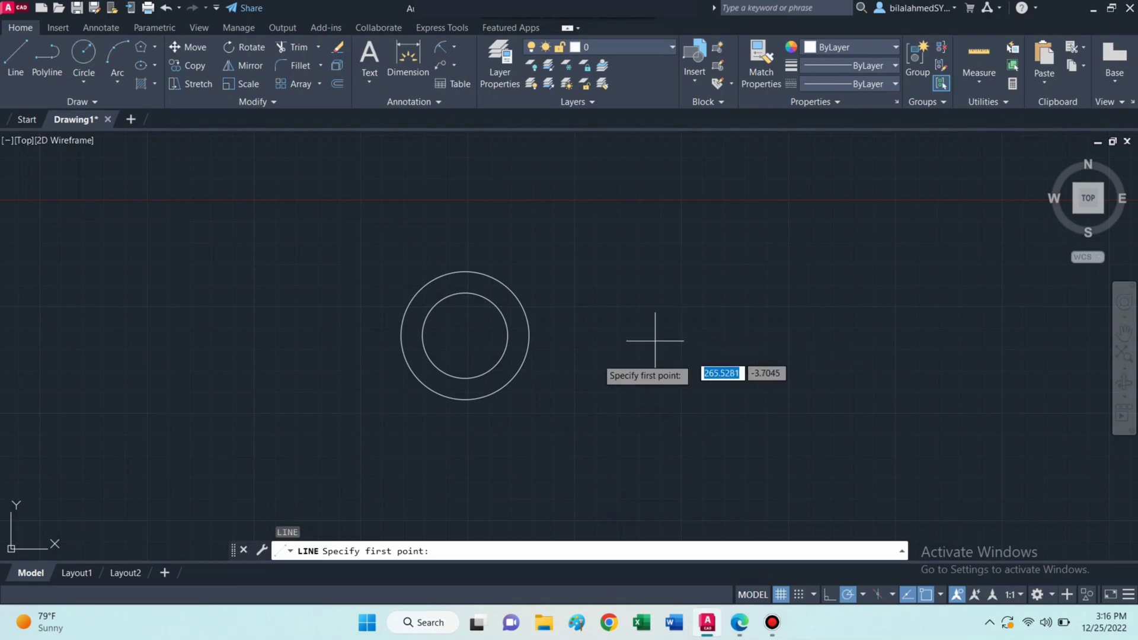
mouse_move(463, 335)
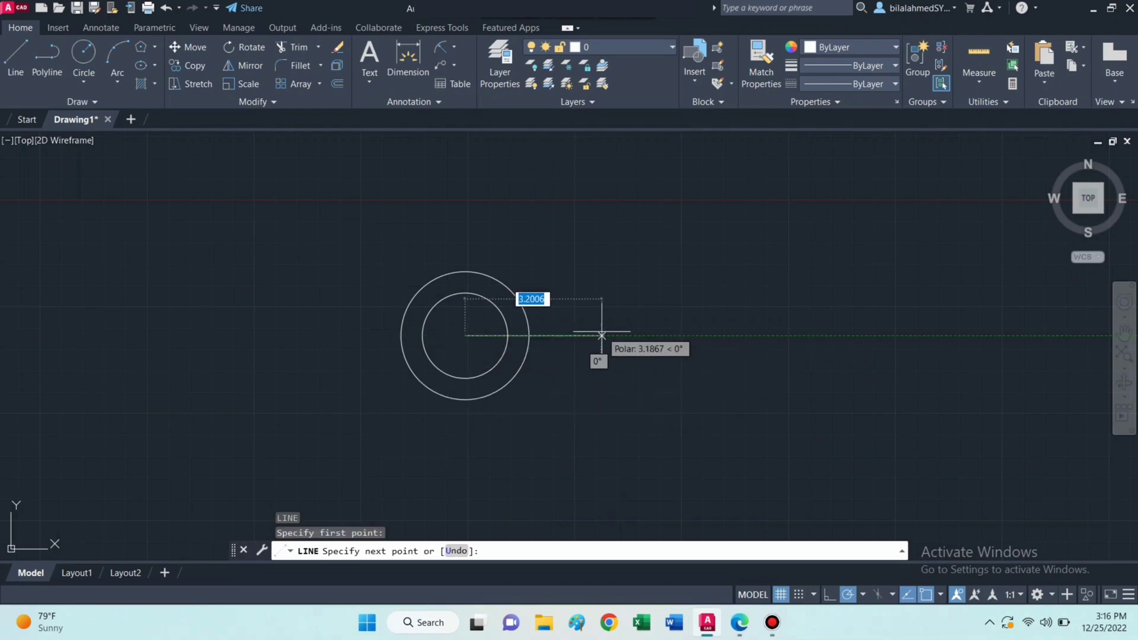
Step: Draw a guide line 3 units right from the circle centre, then 0.75 down
text(3)
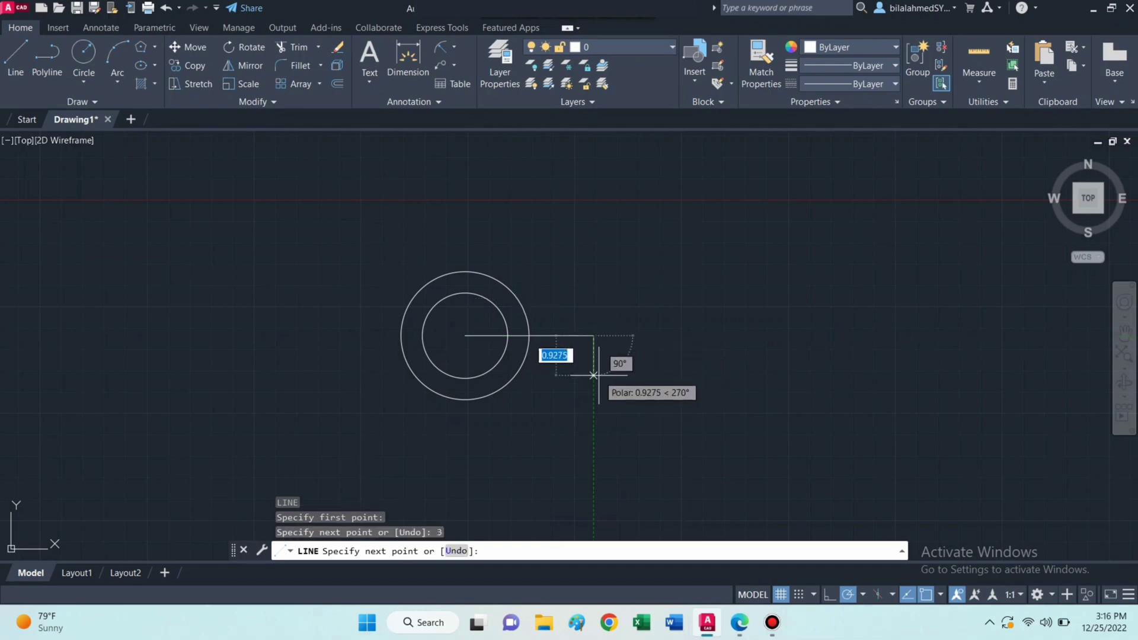
text(0.75)
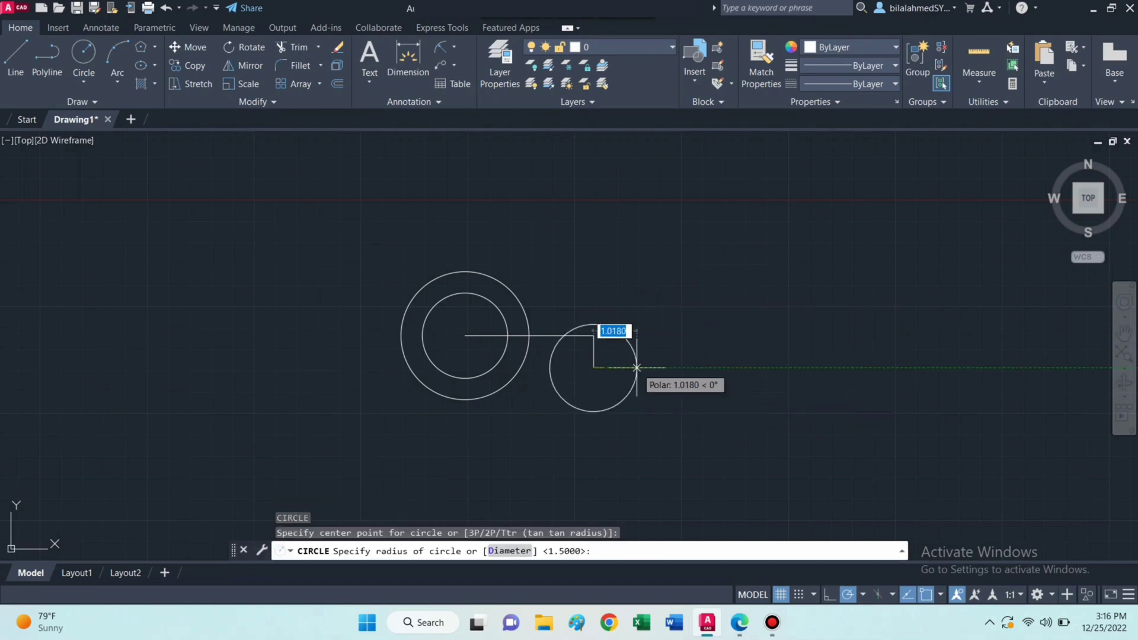
Step: At the guide line's end, draw concentric circles of diameter 1.5 and 0.75
text(0)
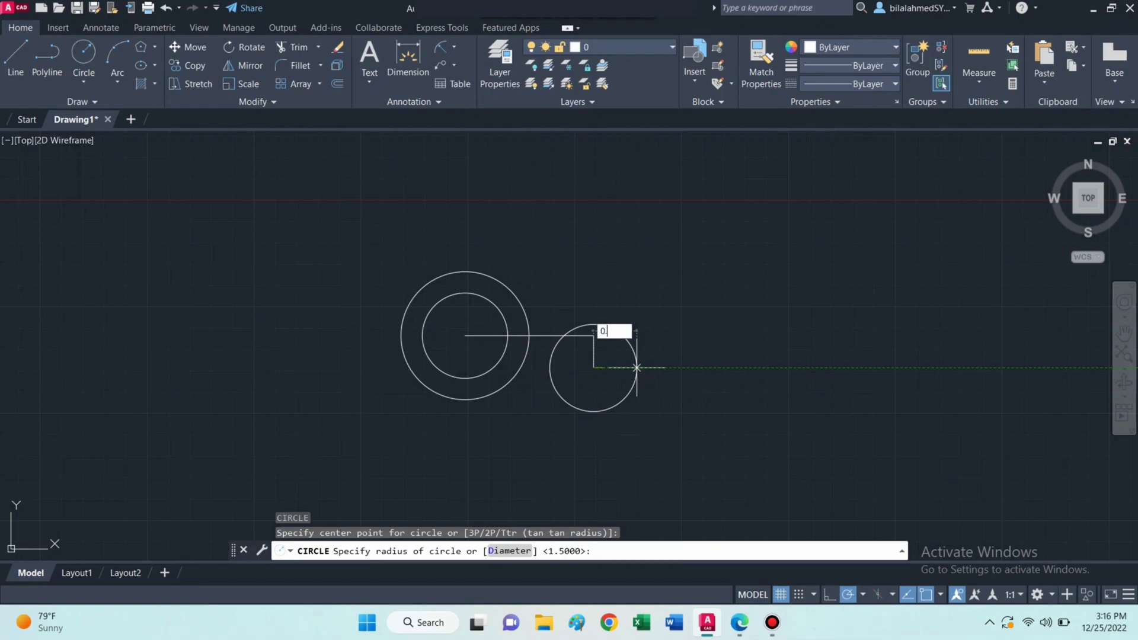
text(0.75)
text(d)
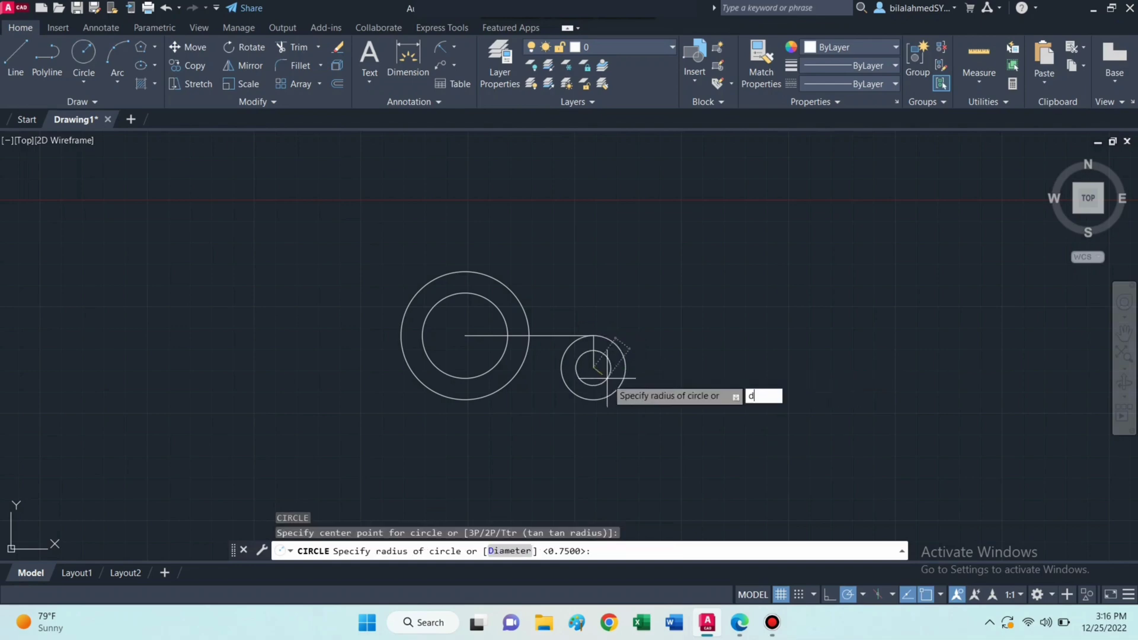
key(enter)
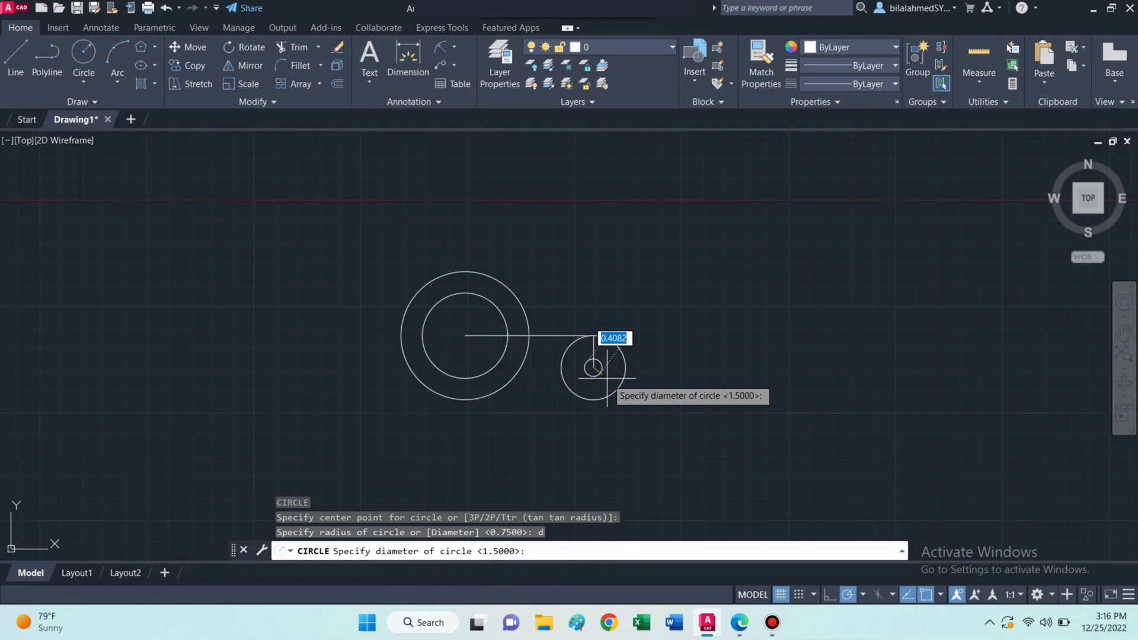
text(0.75)
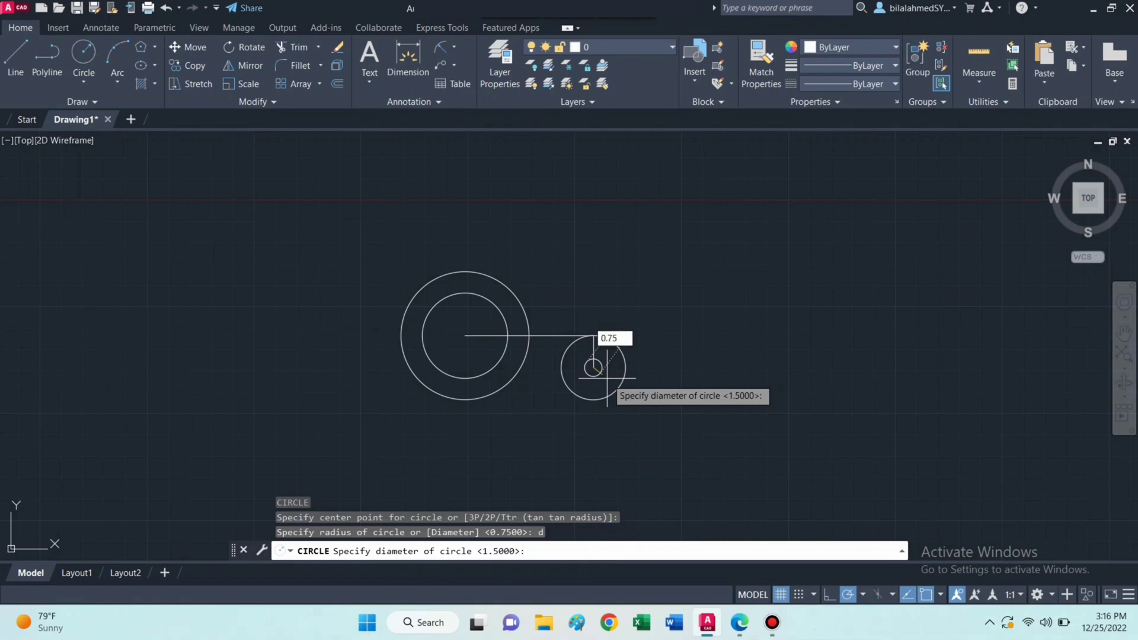
key(enter)
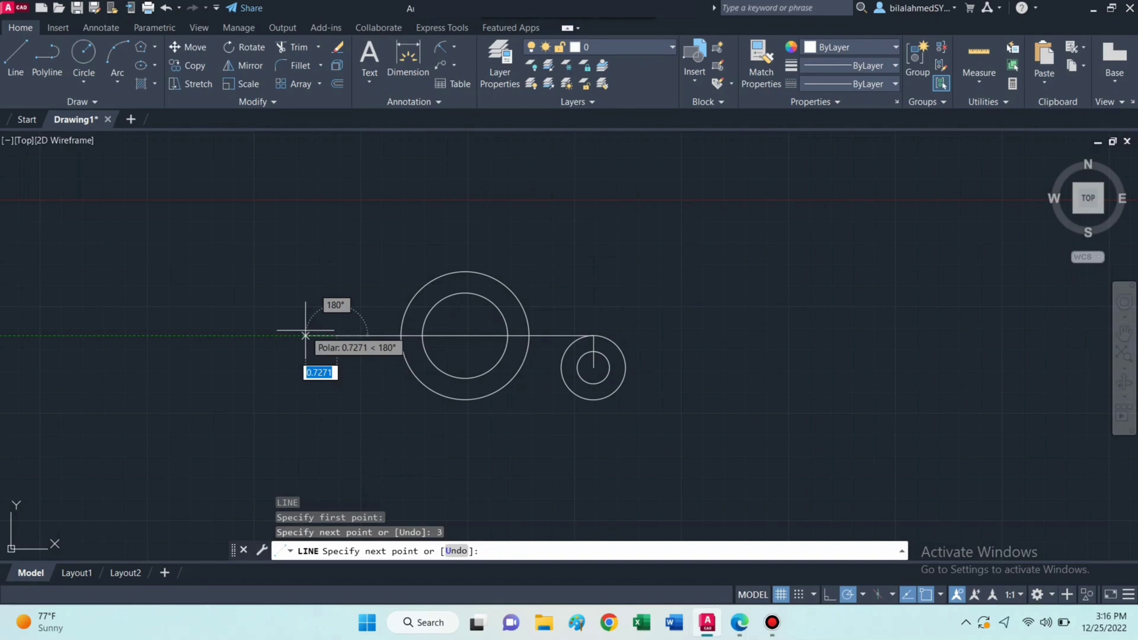
Step: Finish the 3-unit left guide line and copy both small circles to its end
key(Escape)
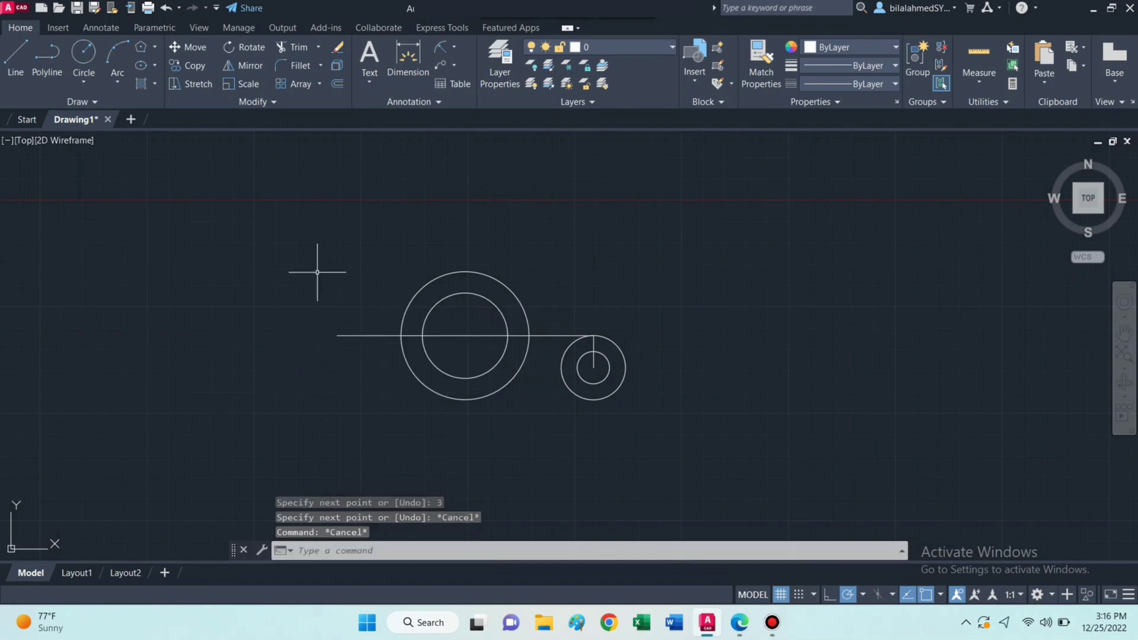
text(copy)
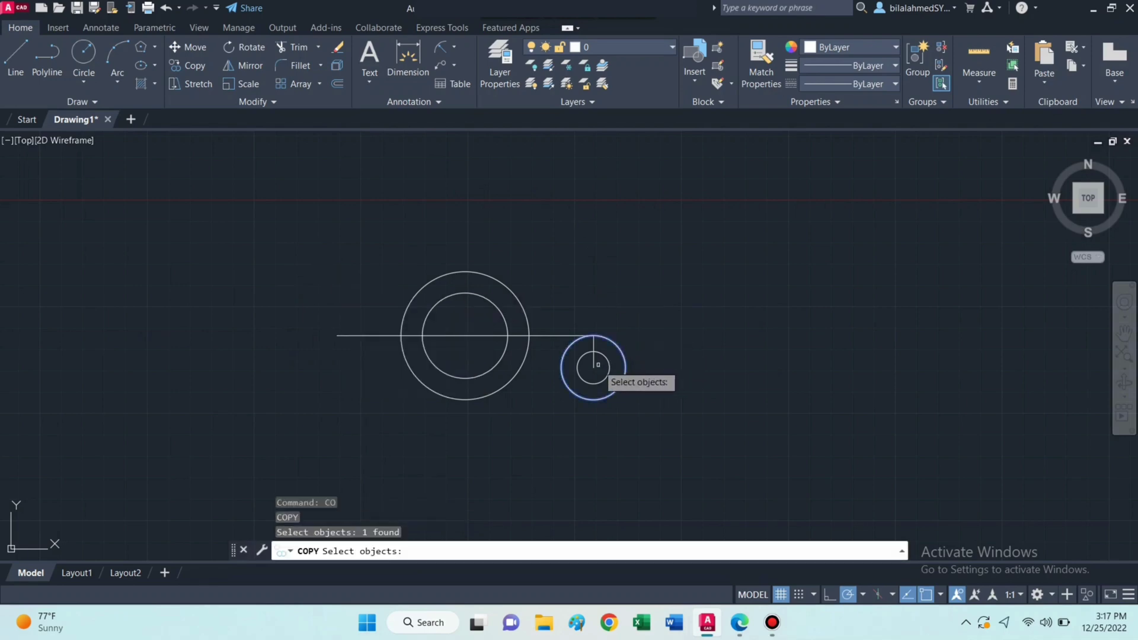
click(592, 368)
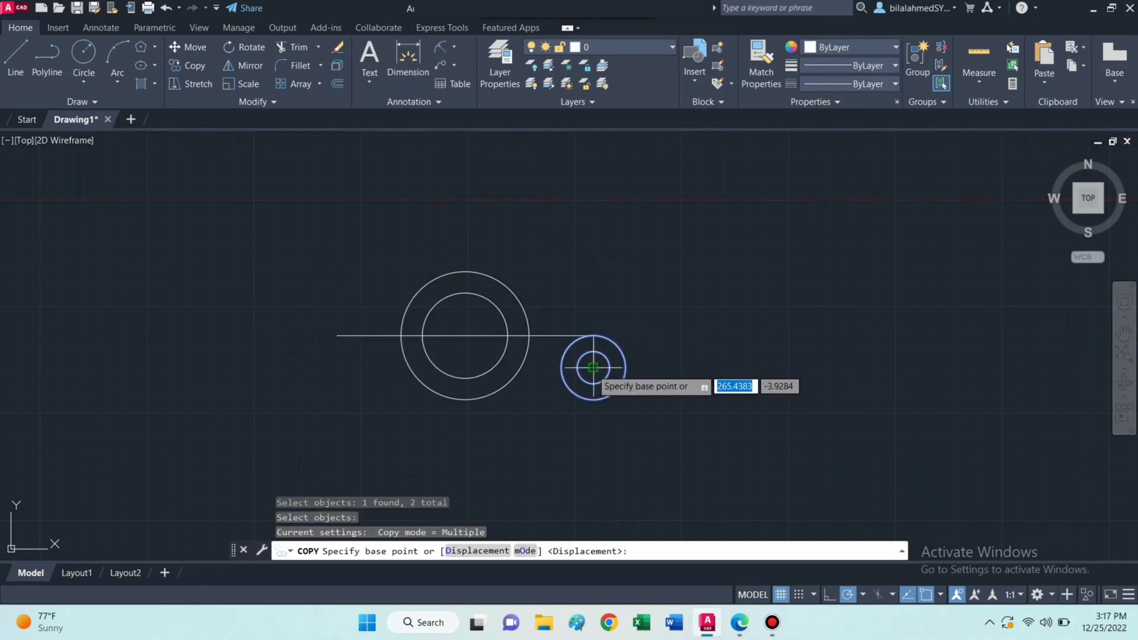
click(592, 368)
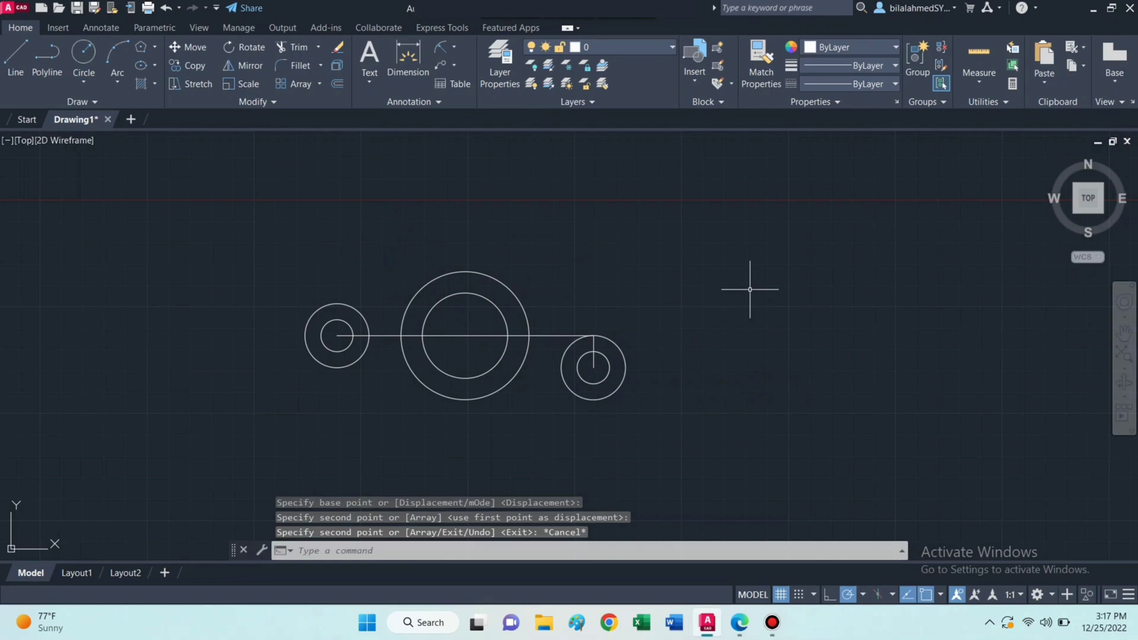
text(E)
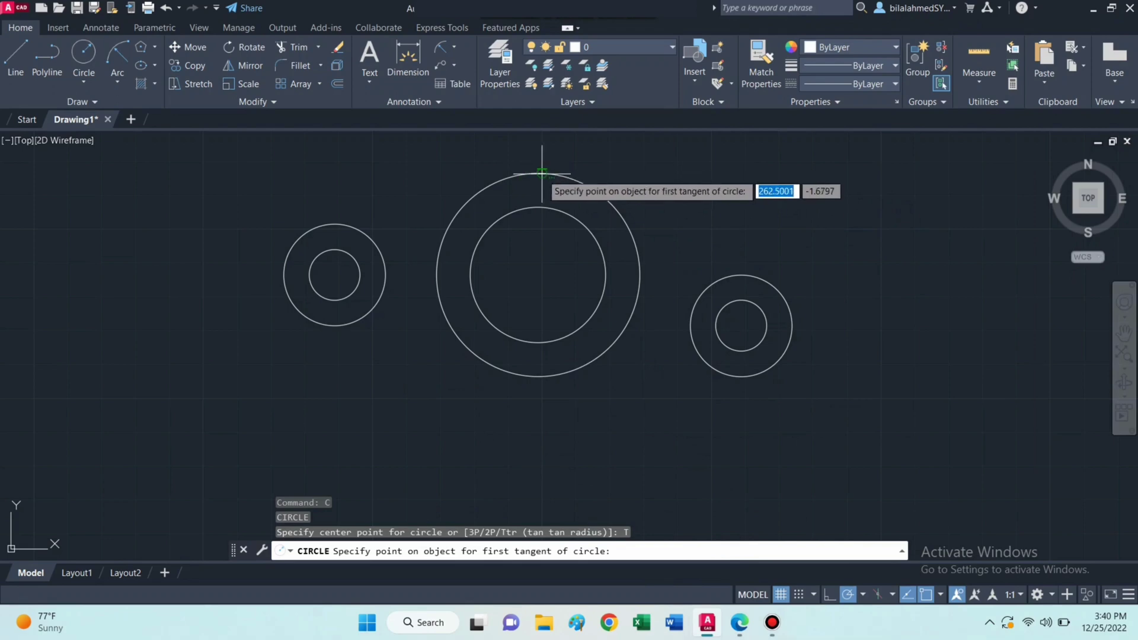
Step: Draw a radius-4 circle tangent to the big outer circle and right small circle
click(543, 172)
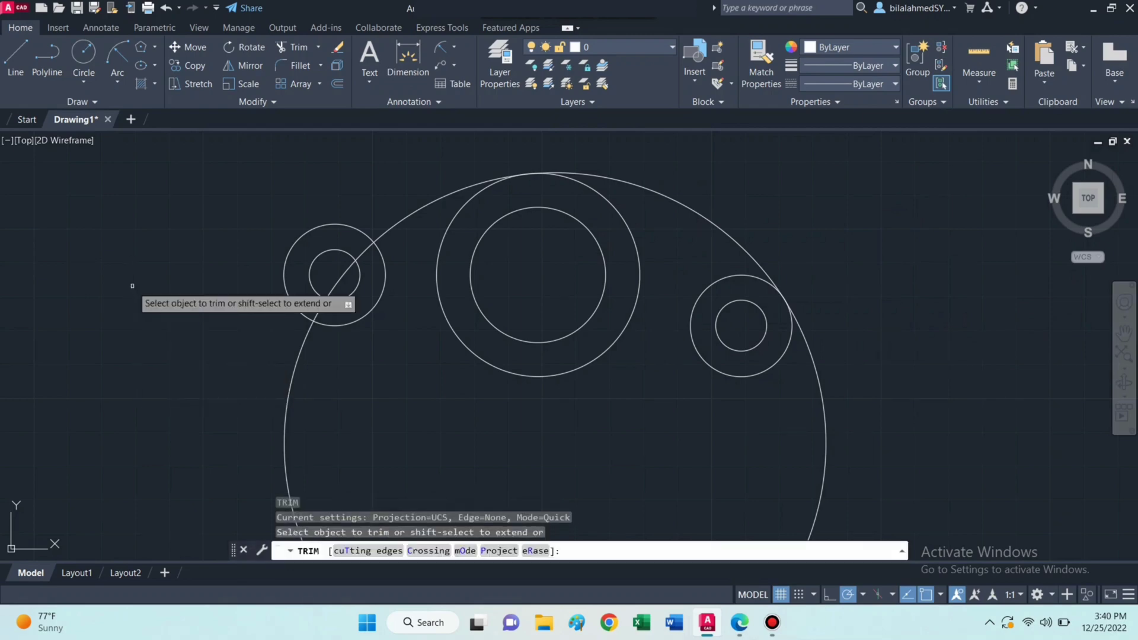
Step: Trim the large tangent circle down to its top connecting arc
click(366, 245)
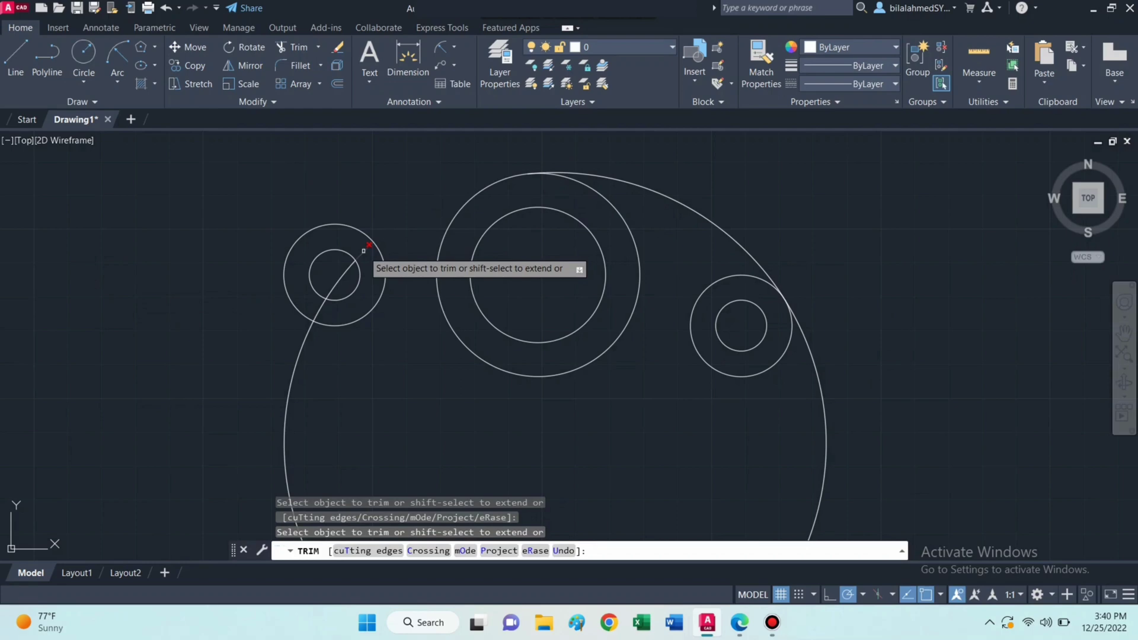
click(365, 244)
text(T)
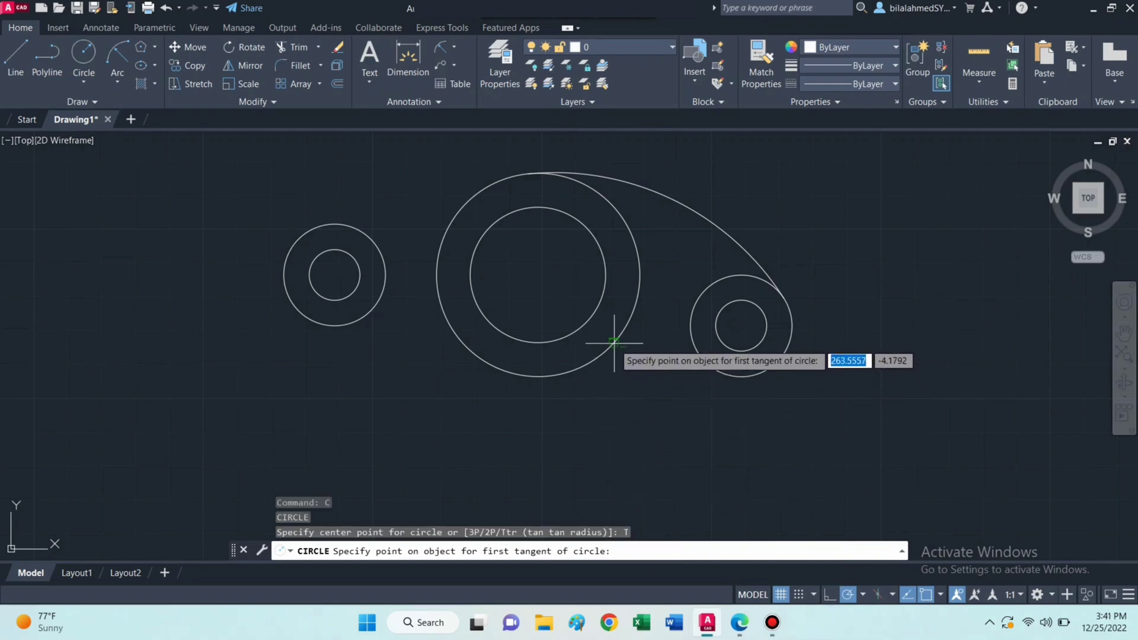
Step: Draw a radius-1.25 circle tangent to the middle and right circles, trimming its lower part
click(613, 343)
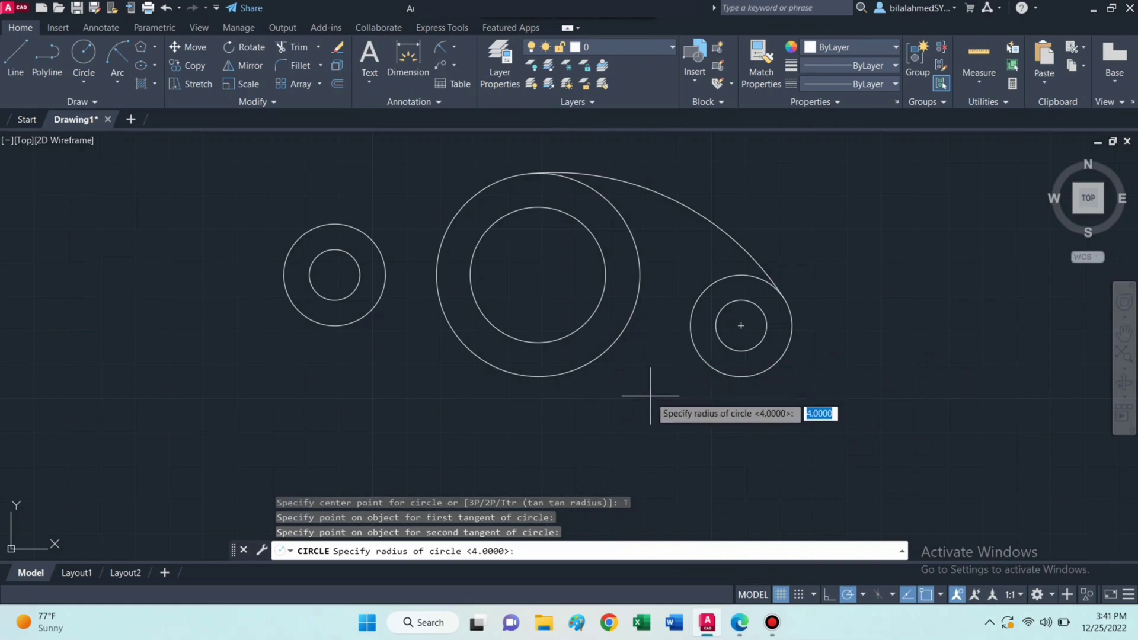
text(1.25)
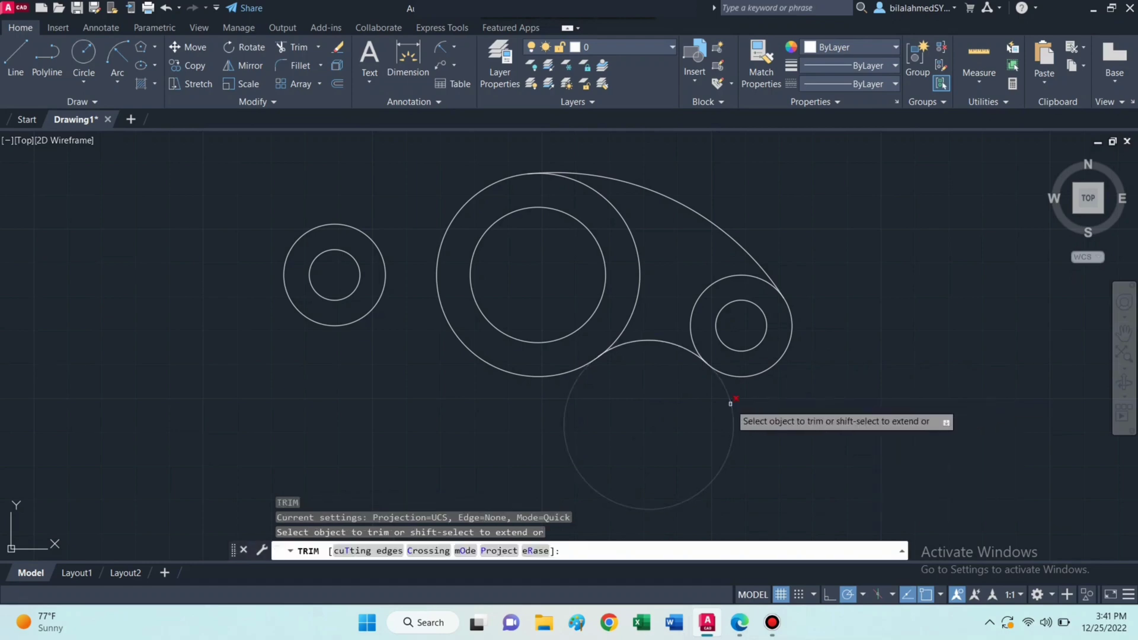
click(730, 402)
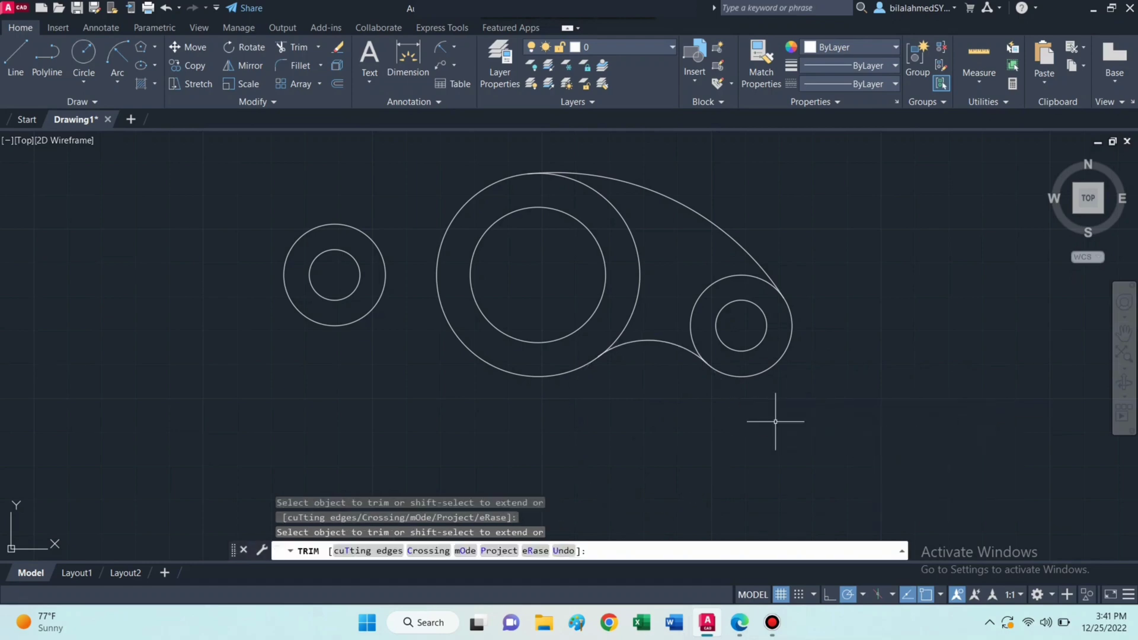
text(C)
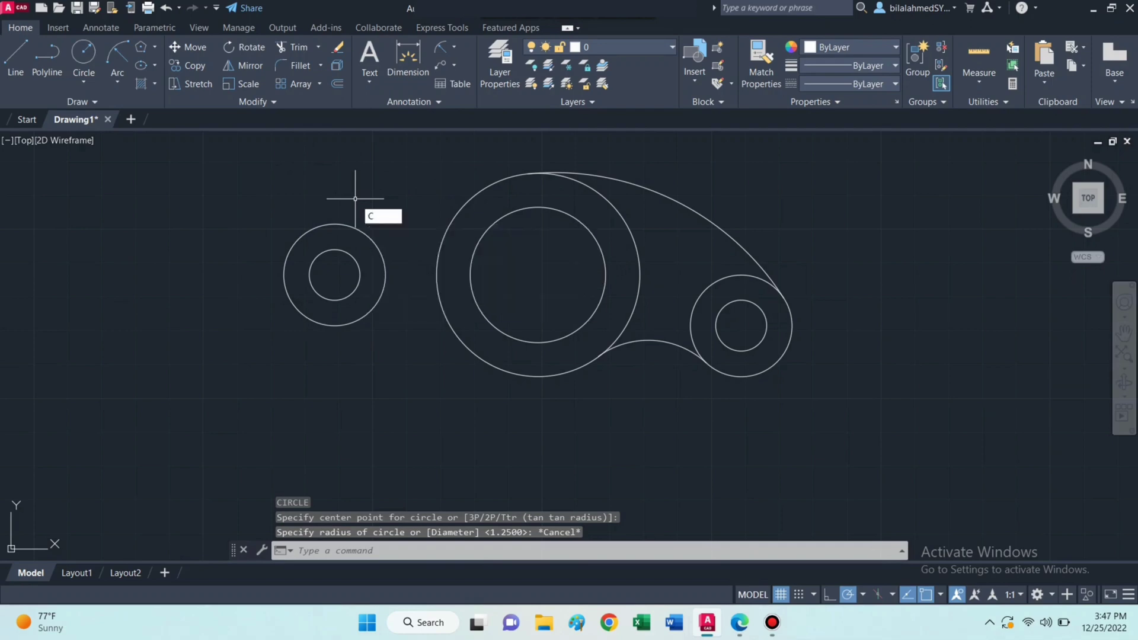
Step: Draw a radius-1.25 circle tangent to the left and middle circles, then trim it
text(T)
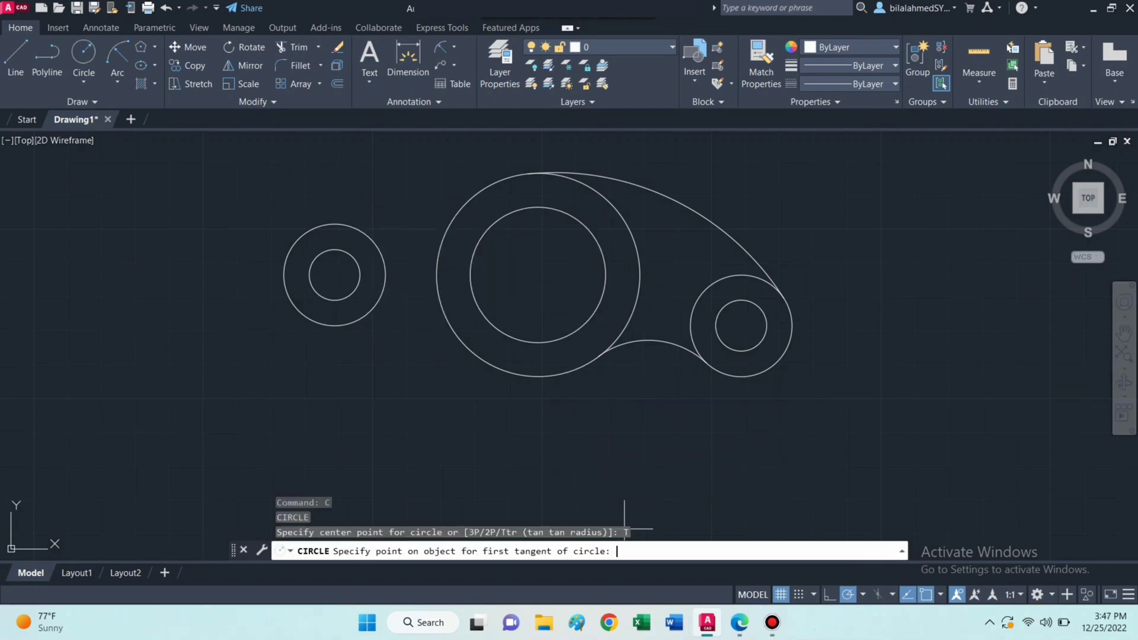
mouse_move(356, 228)
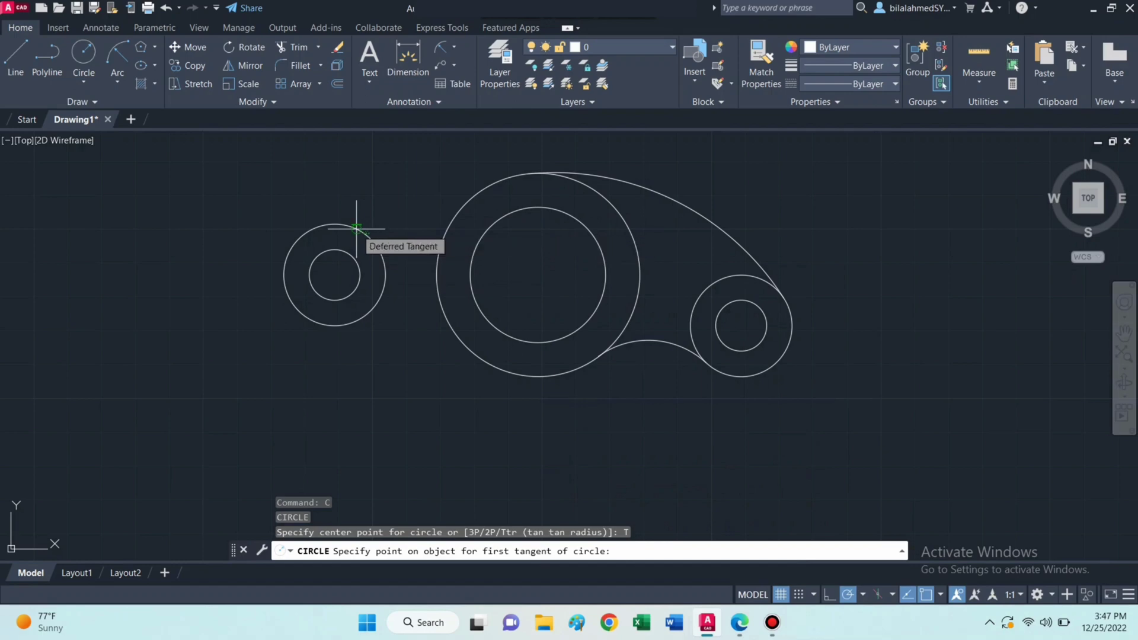
click(355, 227)
text(1.25)
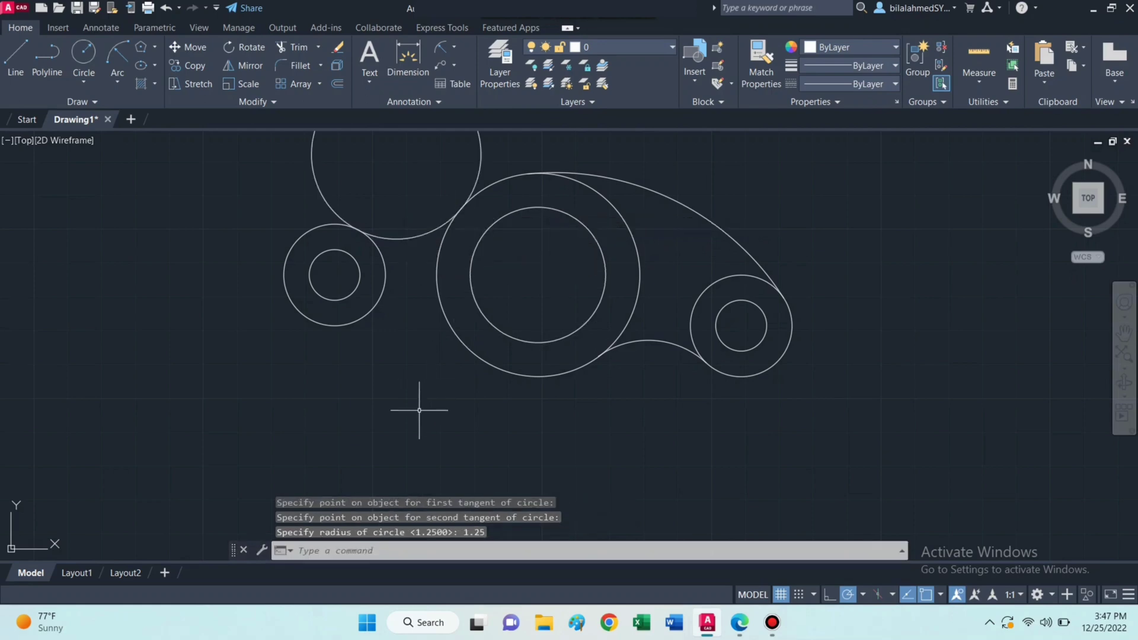
text(TR)
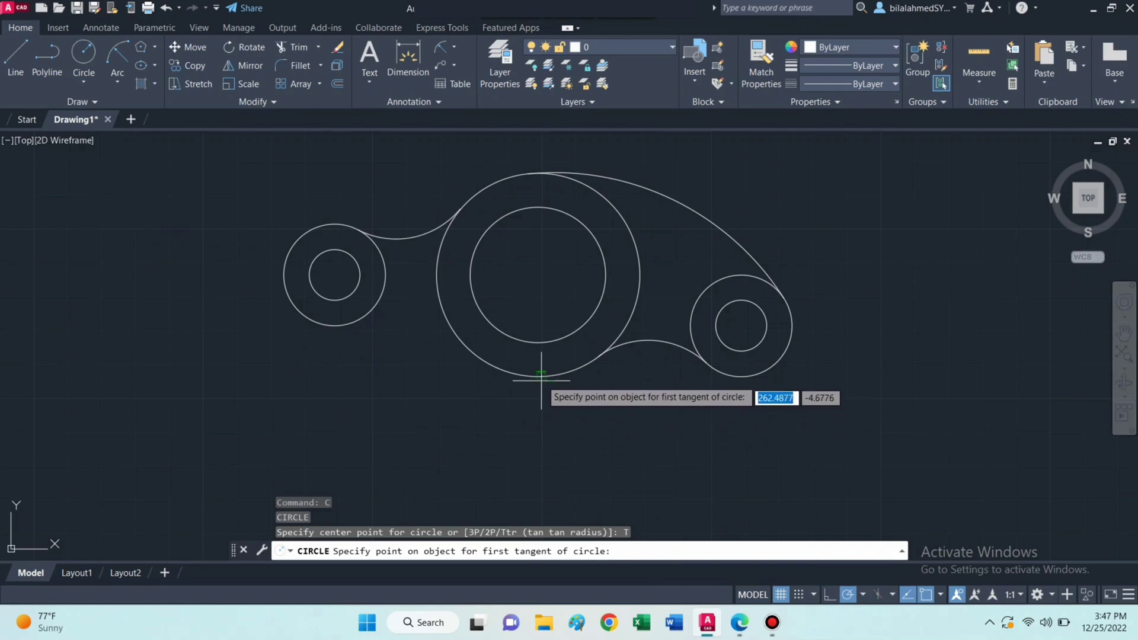
Step: Draw a radius-4 circle tangent to the left and middle circles and trim its upper part
click(541, 380)
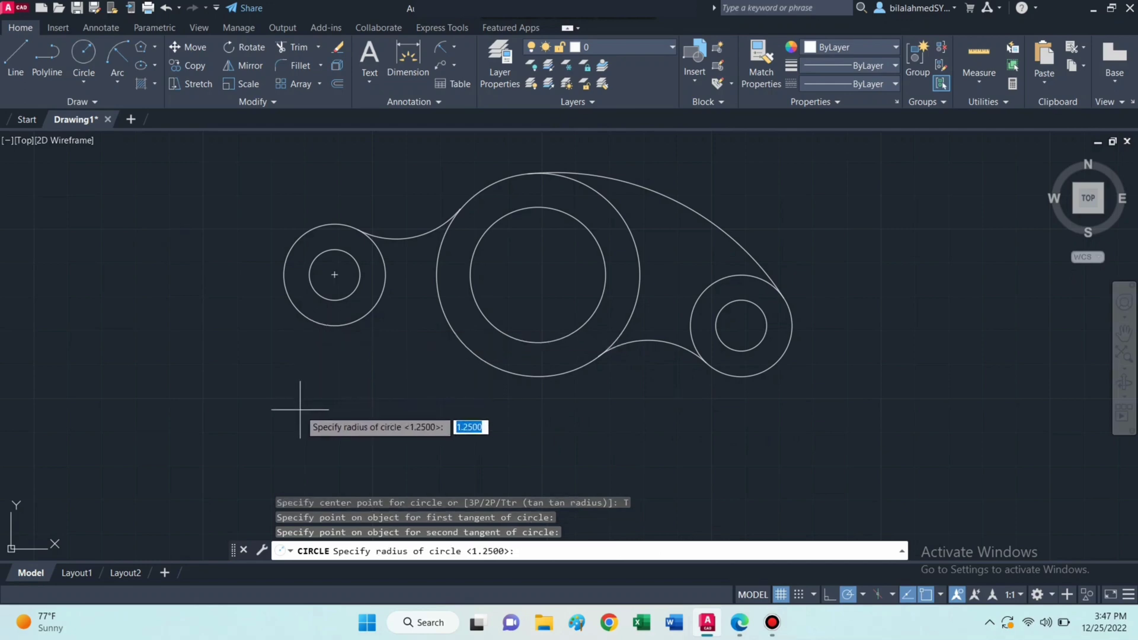
text(4)
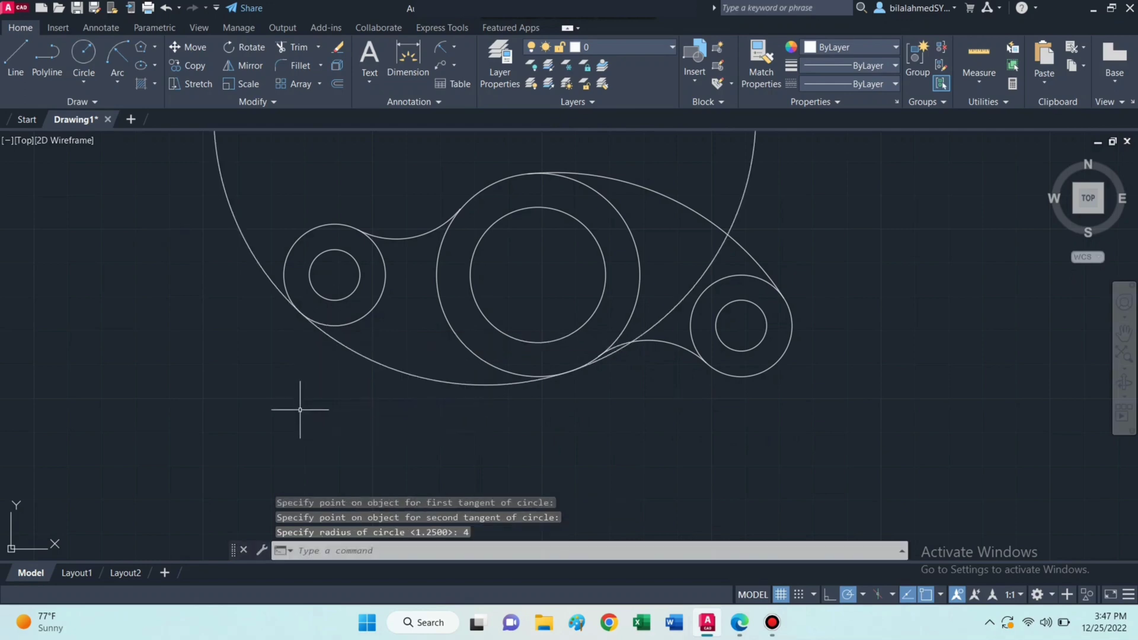
text(trim)
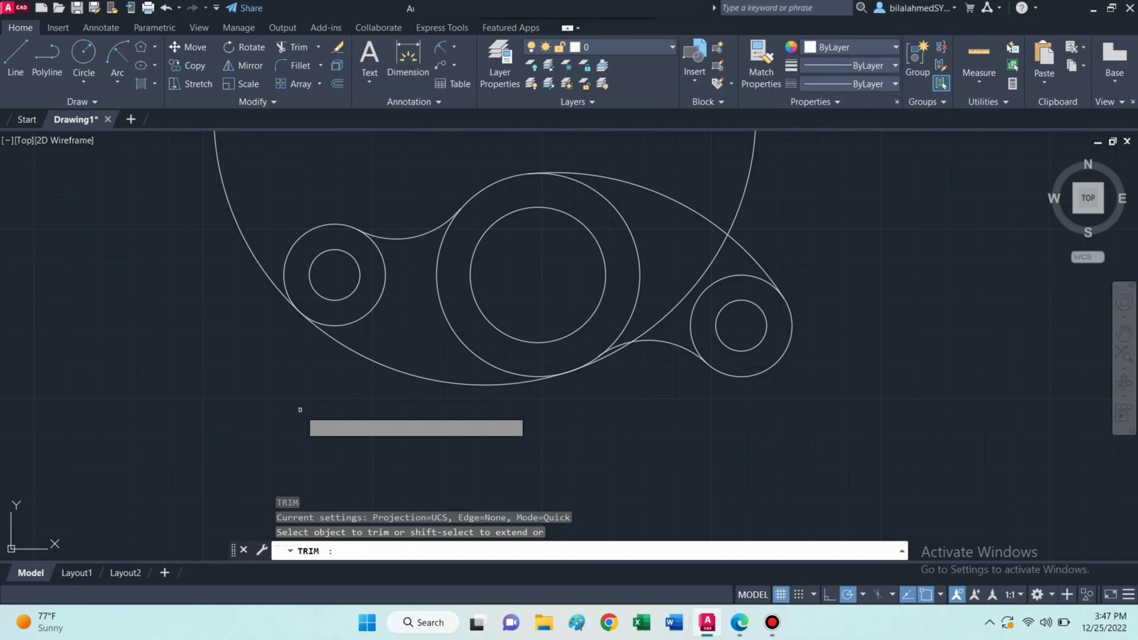
click(704, 268)
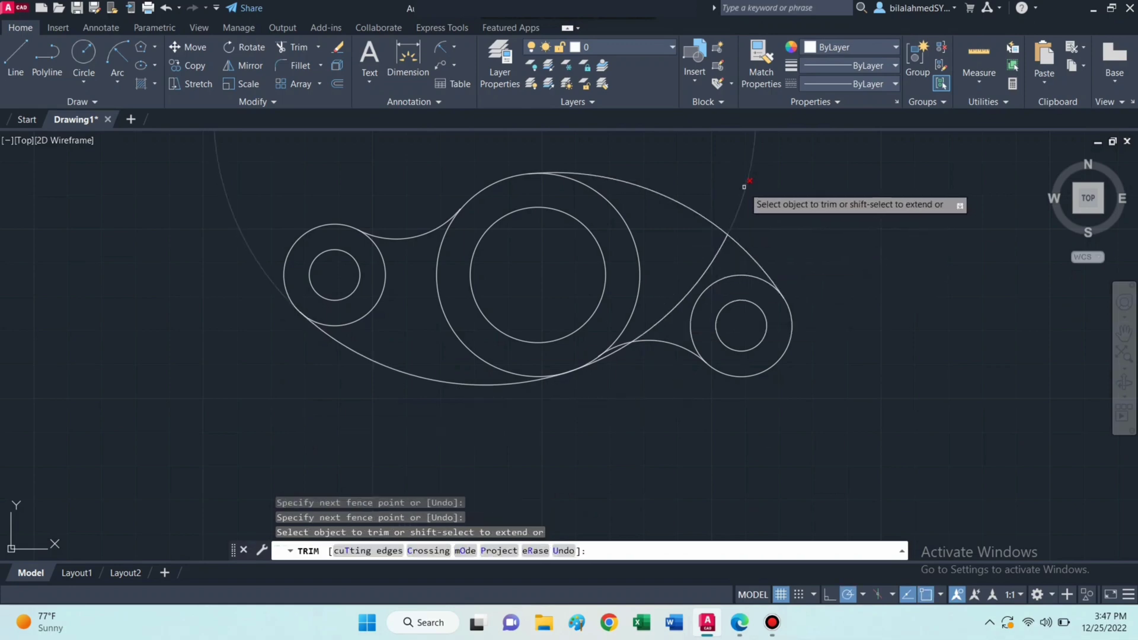
click(621, 359)
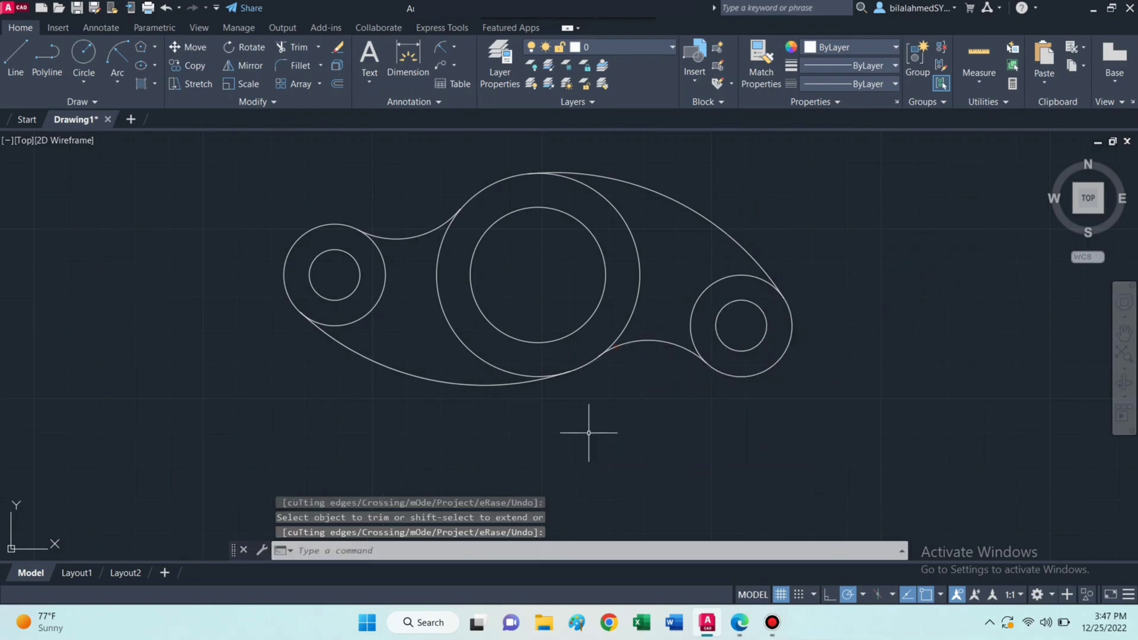
mouse_move(894, 389)
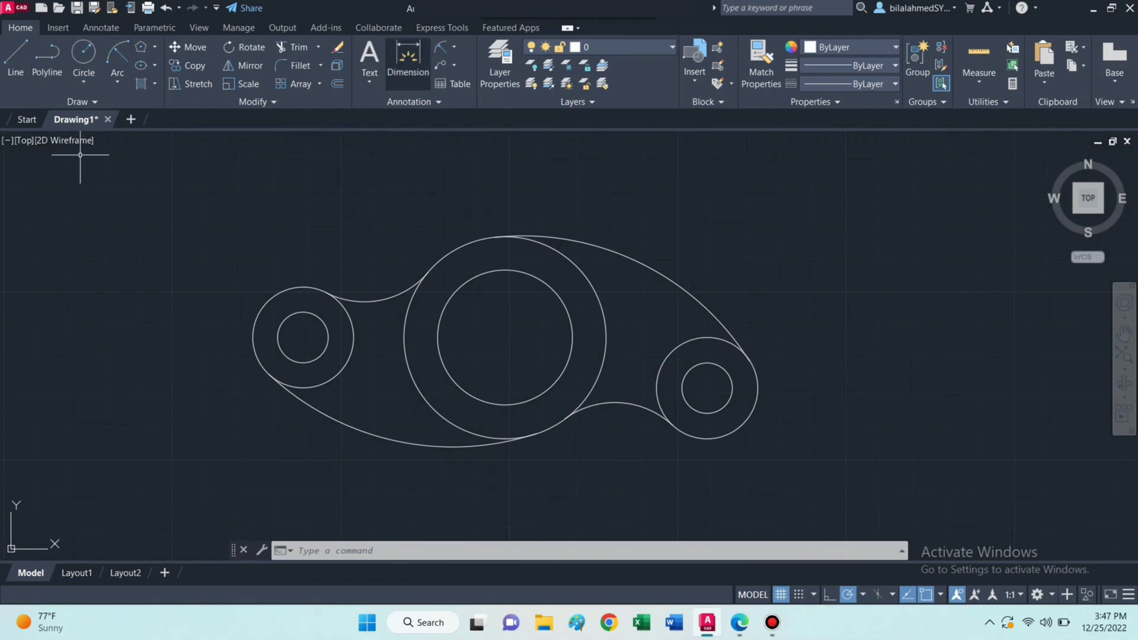
mouse_move(381, 145)
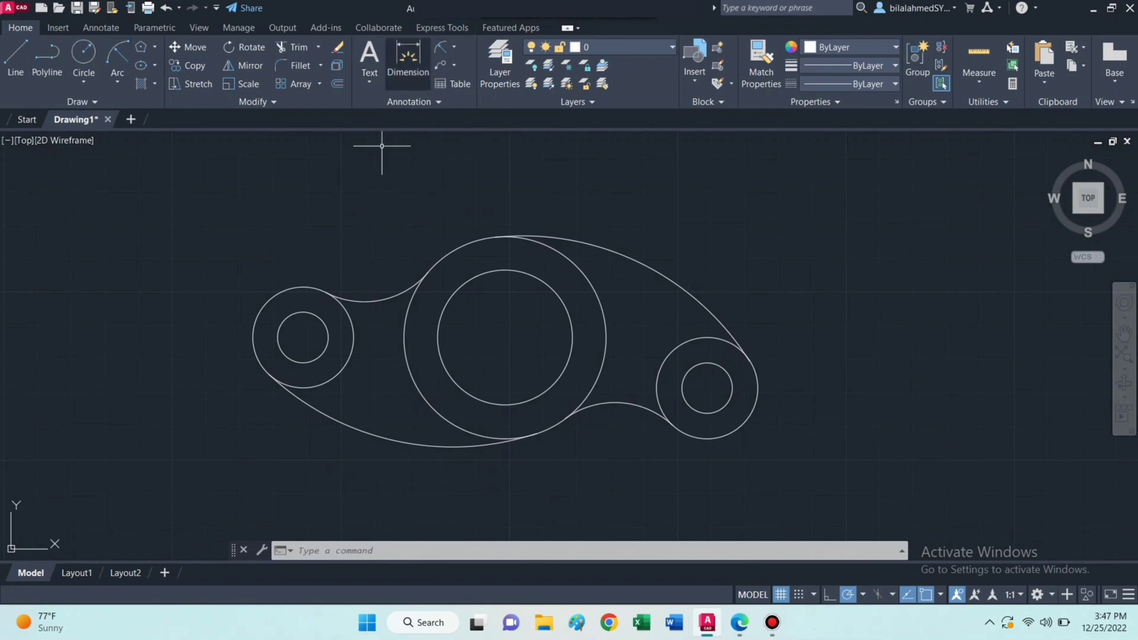
Step: Add radius dimensions (R4.00, R1.25, R0.75) to the right outer circle and upper and lower outline arcs
click(407, 64)
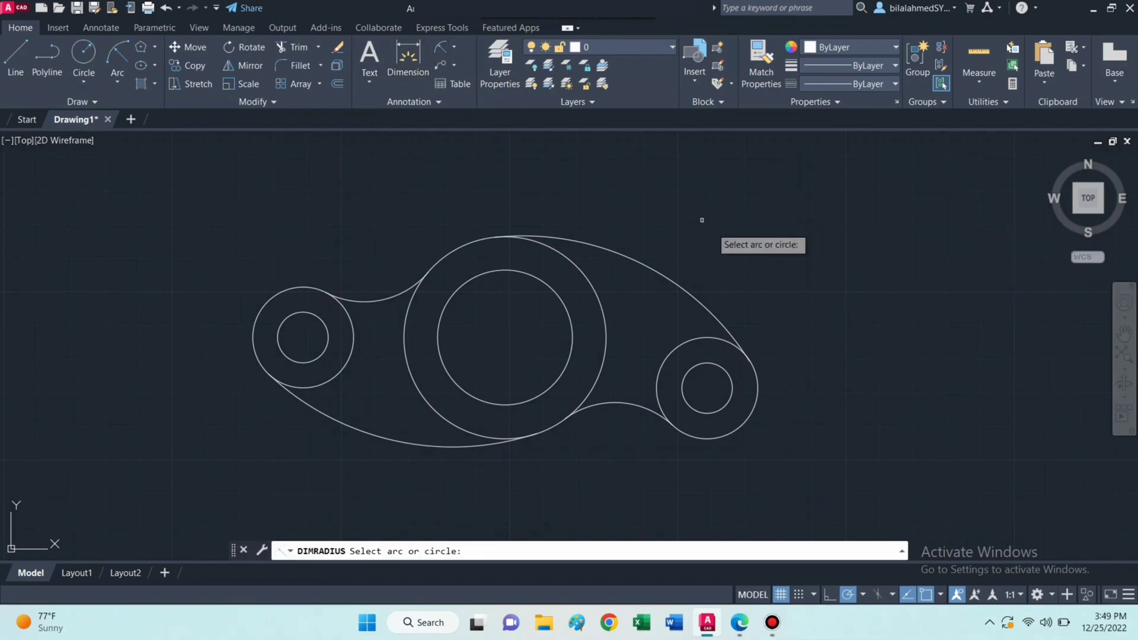
click(706, 388)
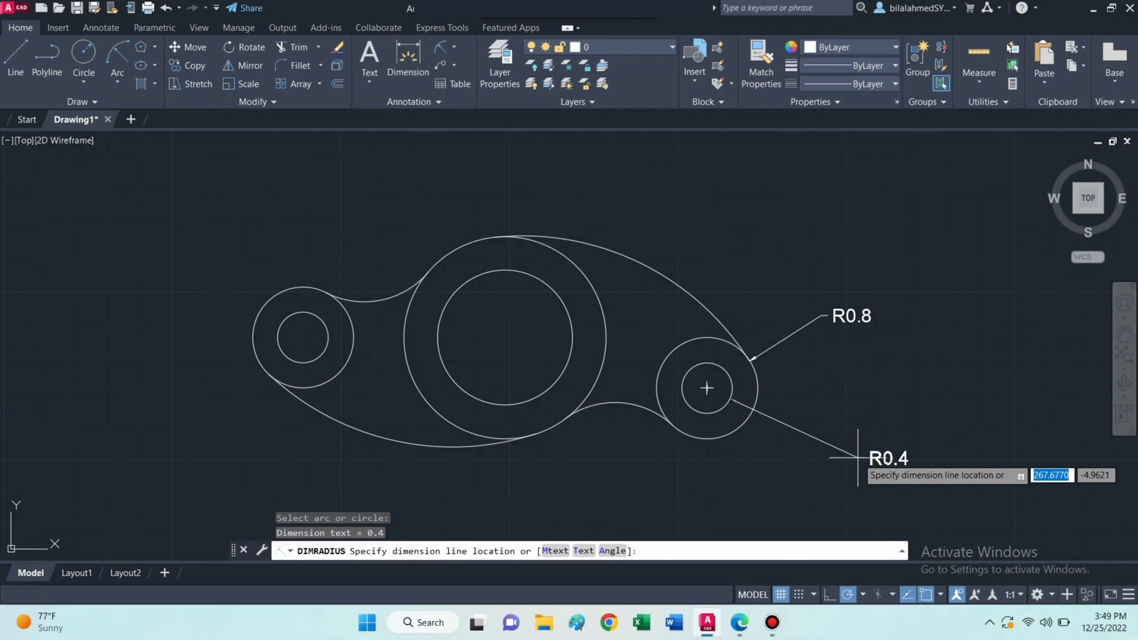
mouse_move(833, 480)
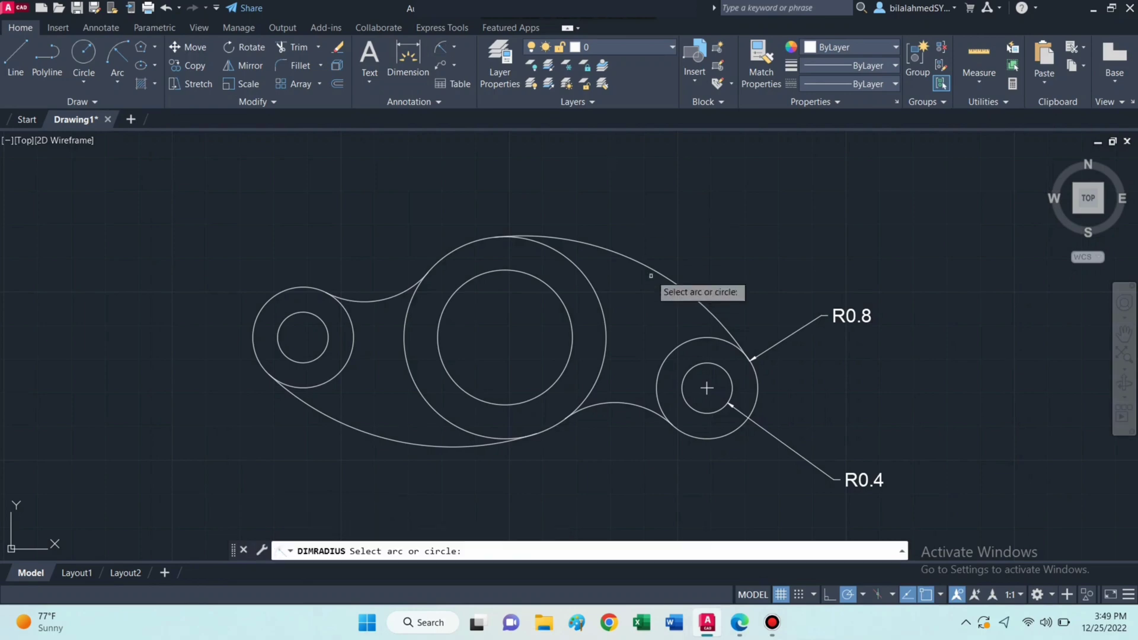
click(650, 275)
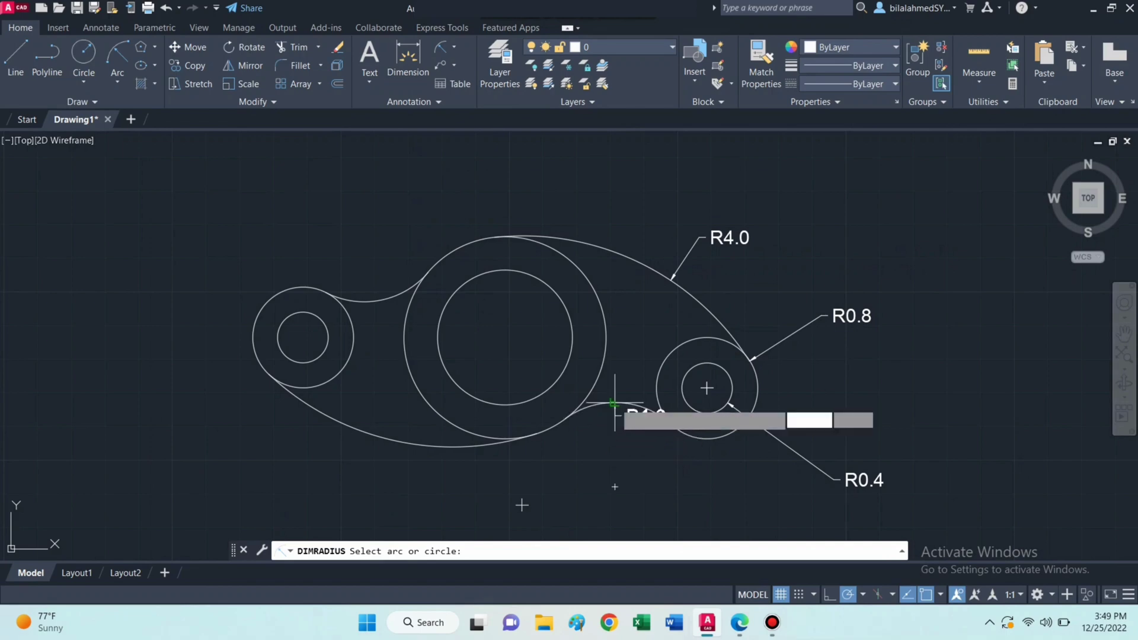
click(614, 403)
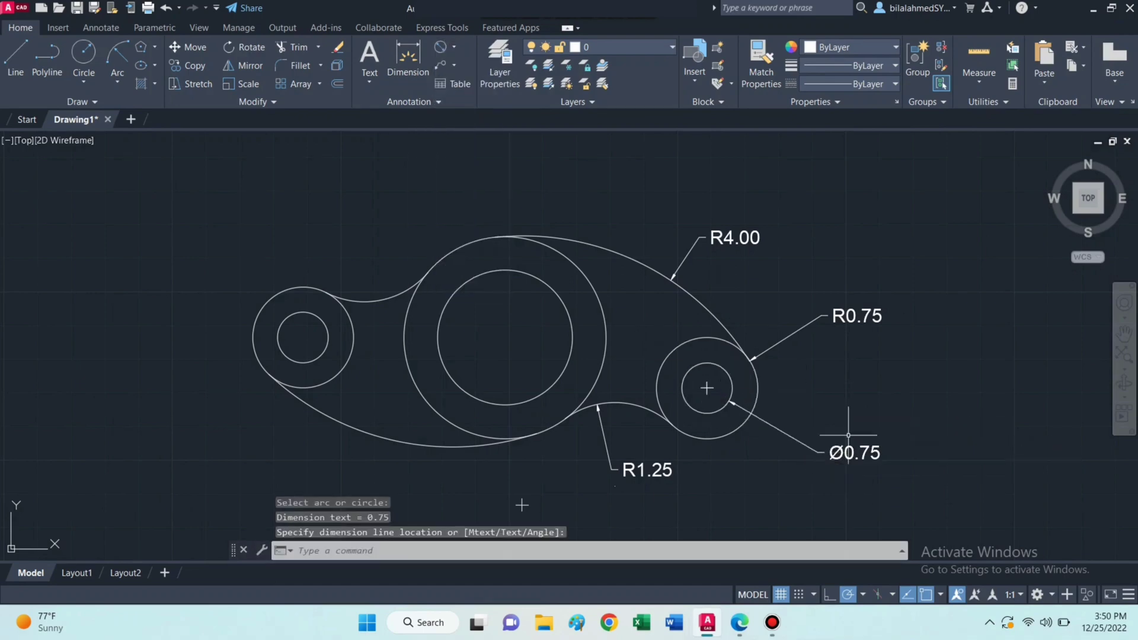
mouse_move(1011, 362)
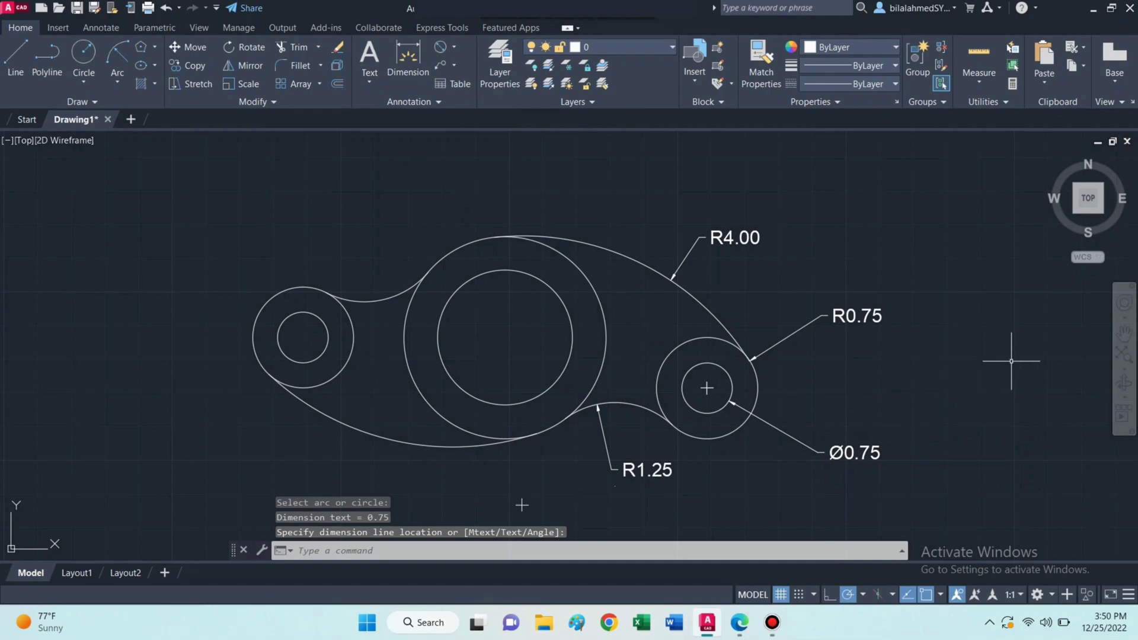
mouse_move(318, 182)
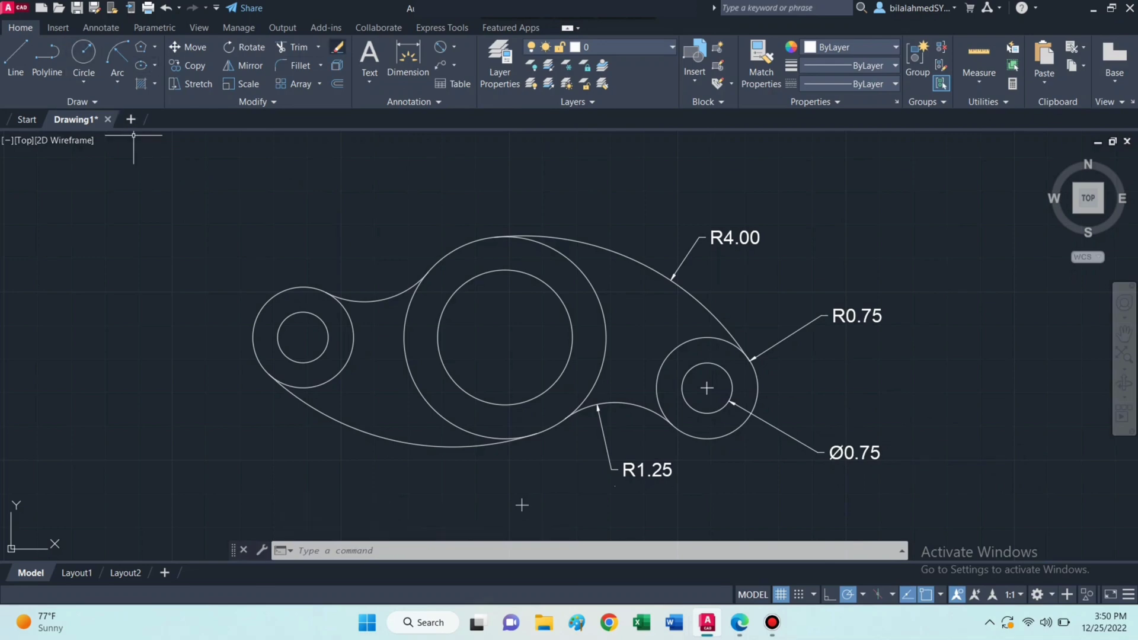
click(407, 58)
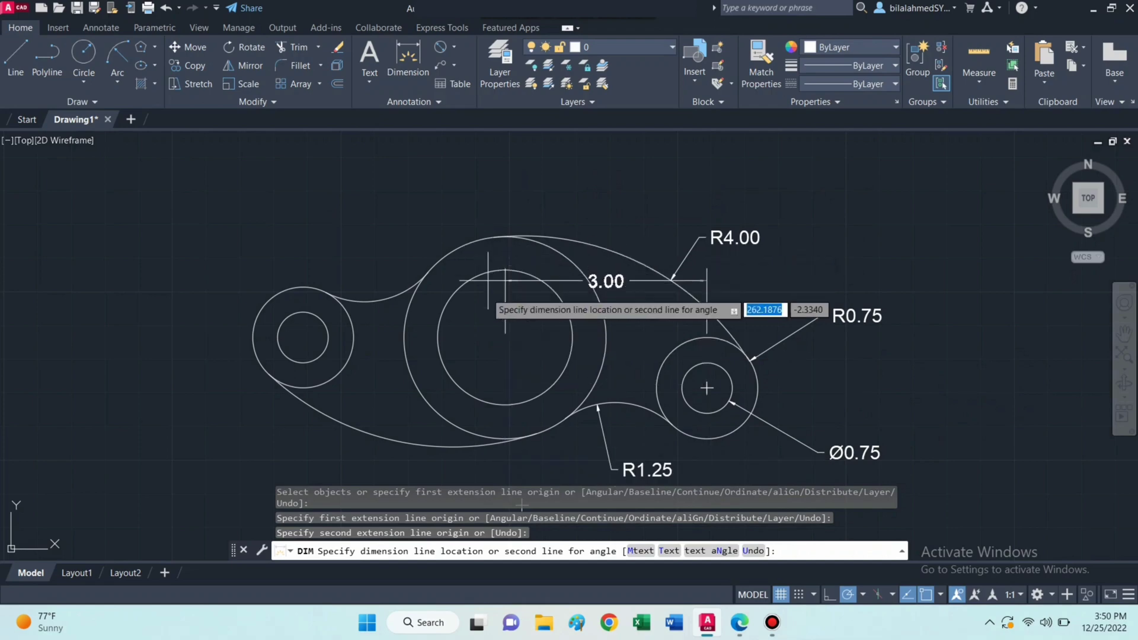
Step: Place a 3.00 horizontal dimension between the middle and right circle centres, below the part
click(606, 318)
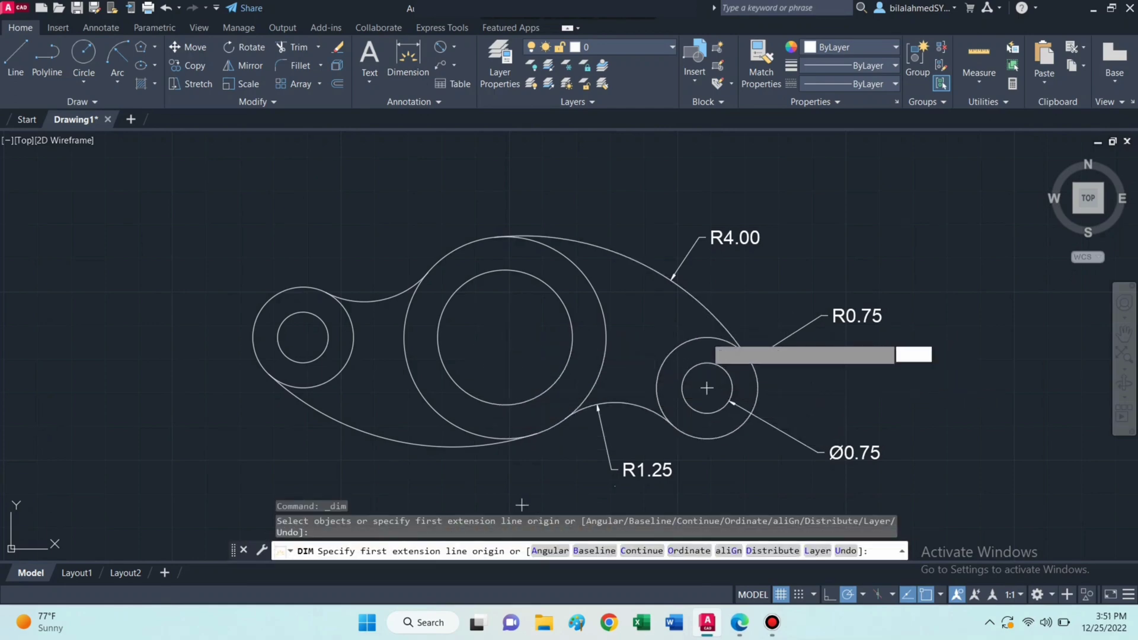
click(504, 337)
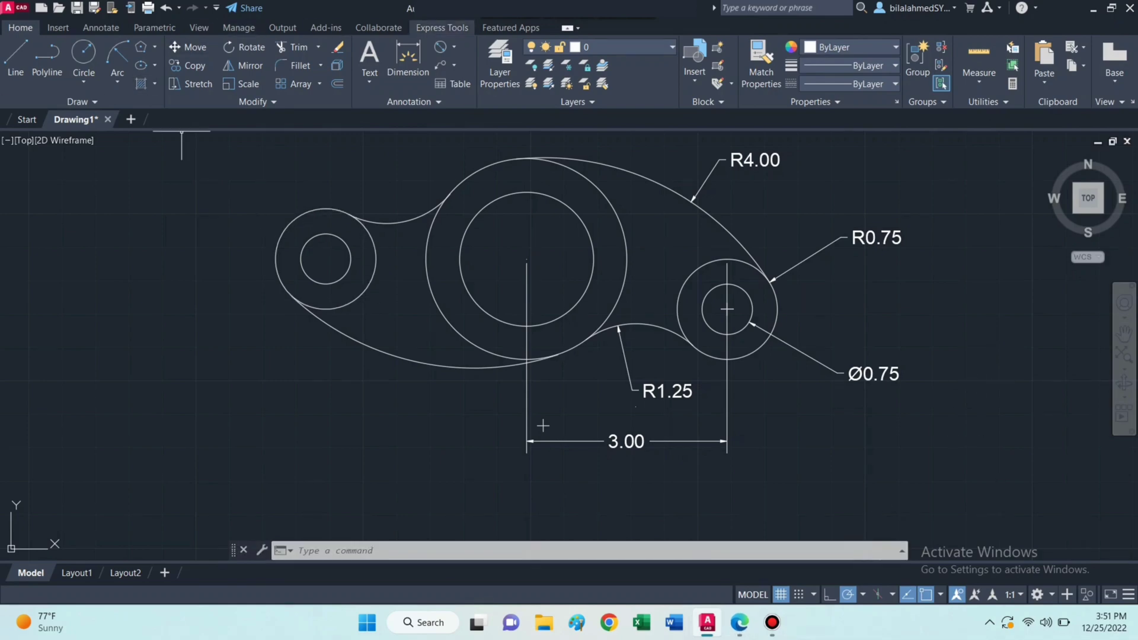
mouse_move(440, 46)
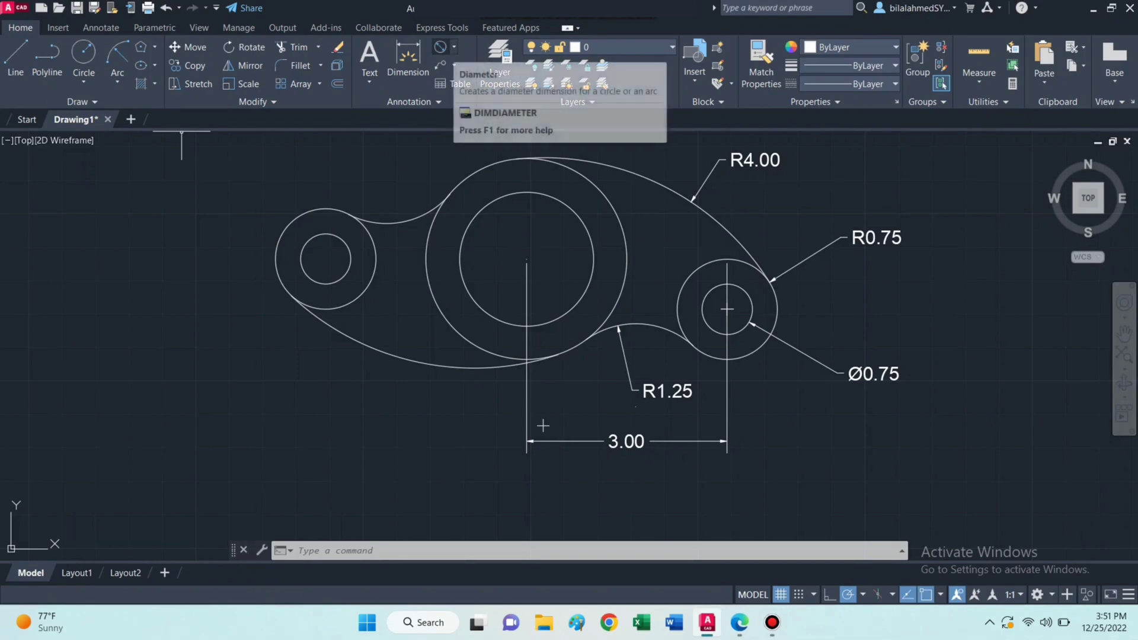